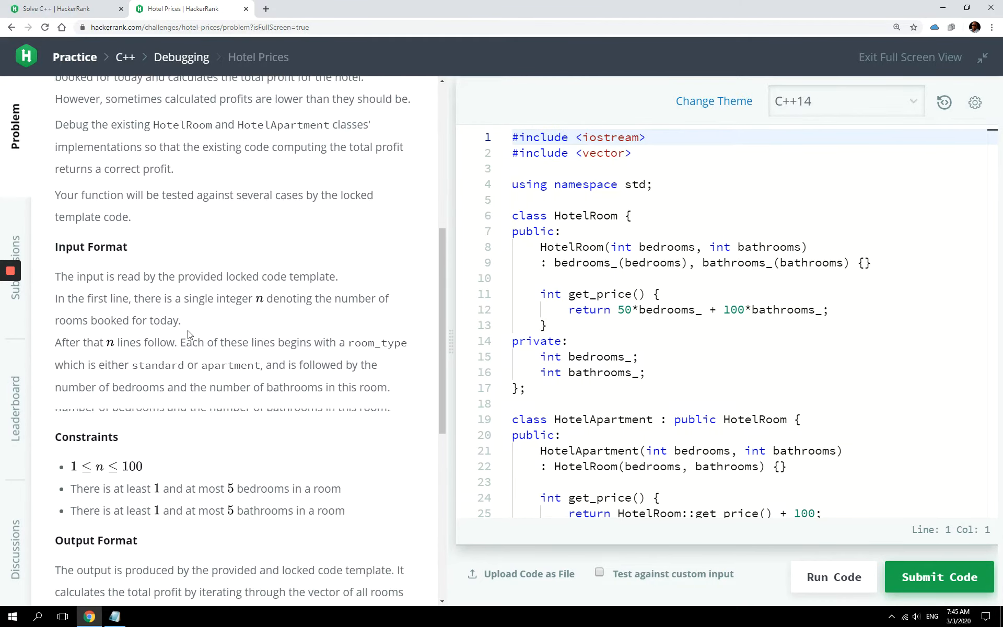
Review the HotelRoom class: its name, bedrooms parameter and get_price formula.
{"action": "scroll", "scroll_direction": "up", "scroll_amount": 3}
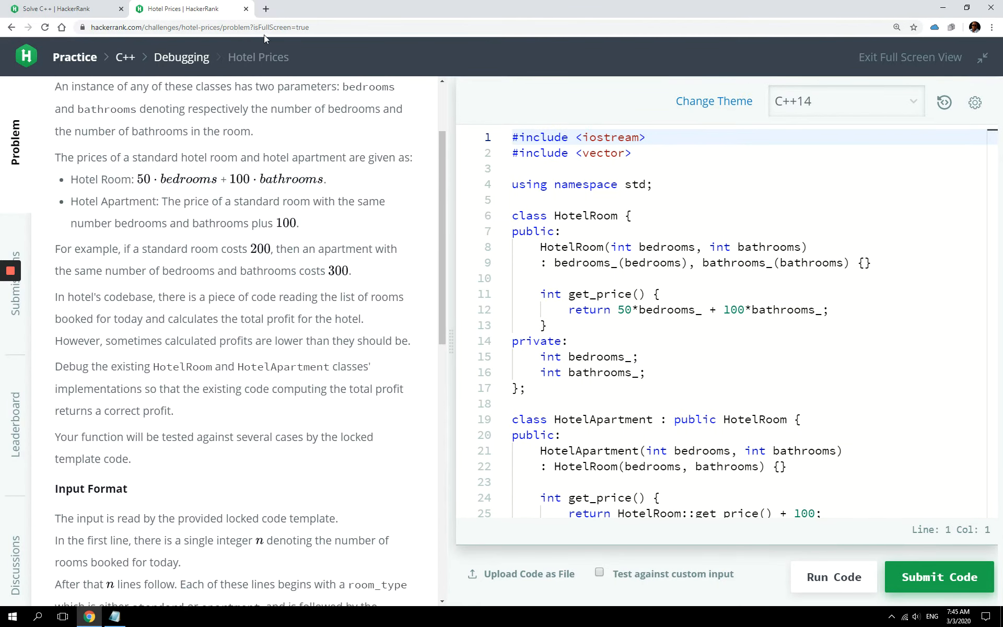
{"action": "scroll", "scroll_direction": "up", "scroll_amount": 3}
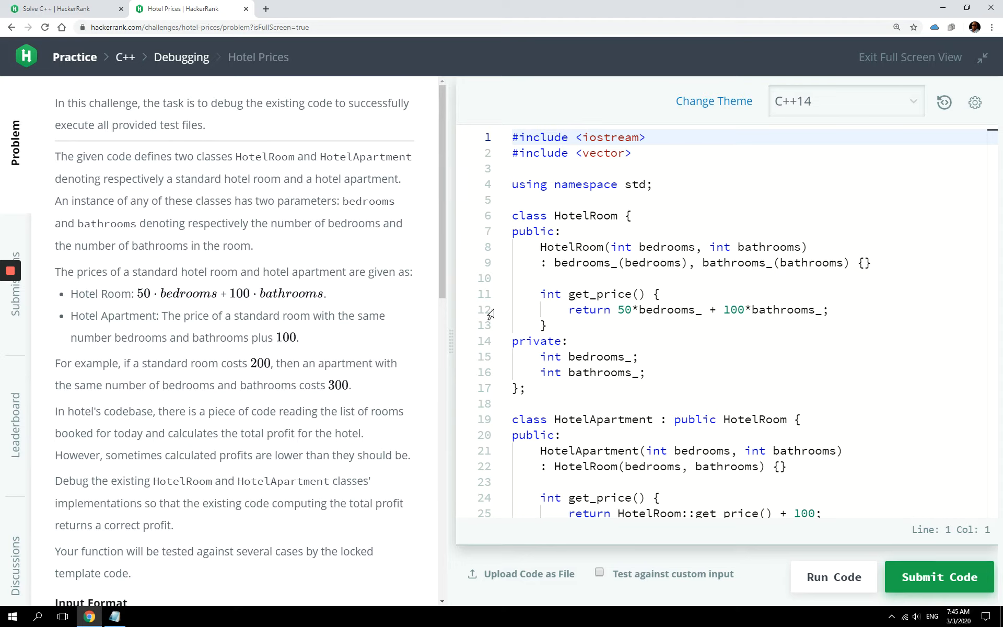
{"action": "mouse_move", "coordinate": [288, 244]}
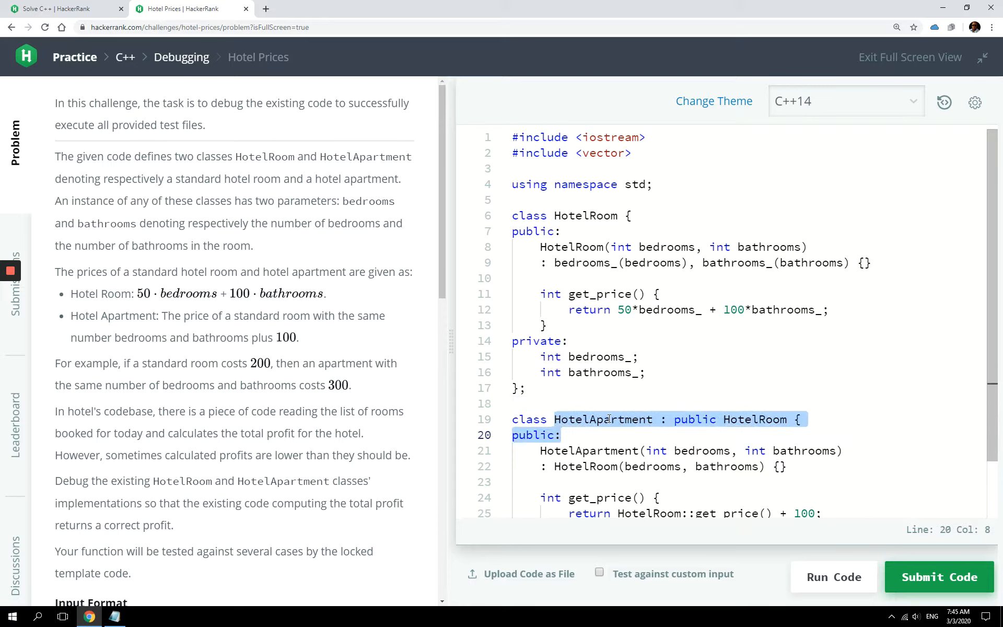
{"action": "left_click", "coordinate": [597, 194]}
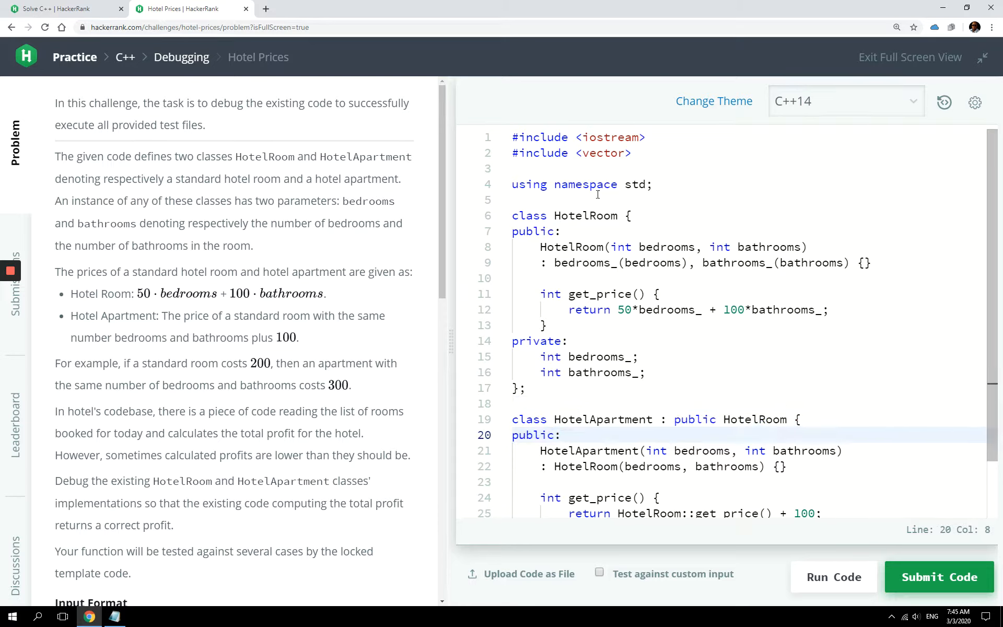
{"action": "double_click", "coordinate": [586, 216]}
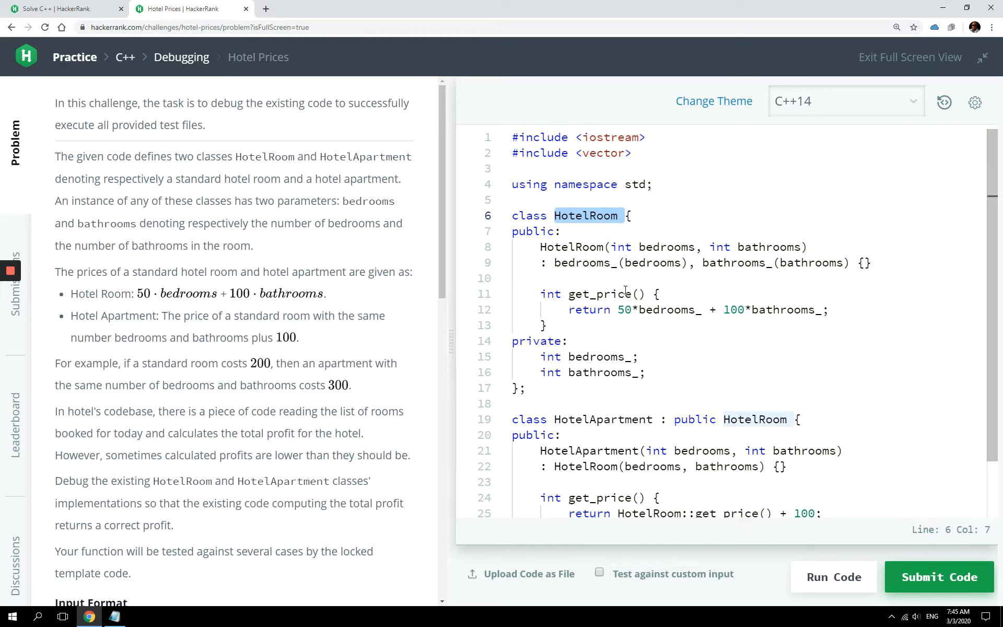
{"action": "mouse_move", "coordinate": [598, 405]}
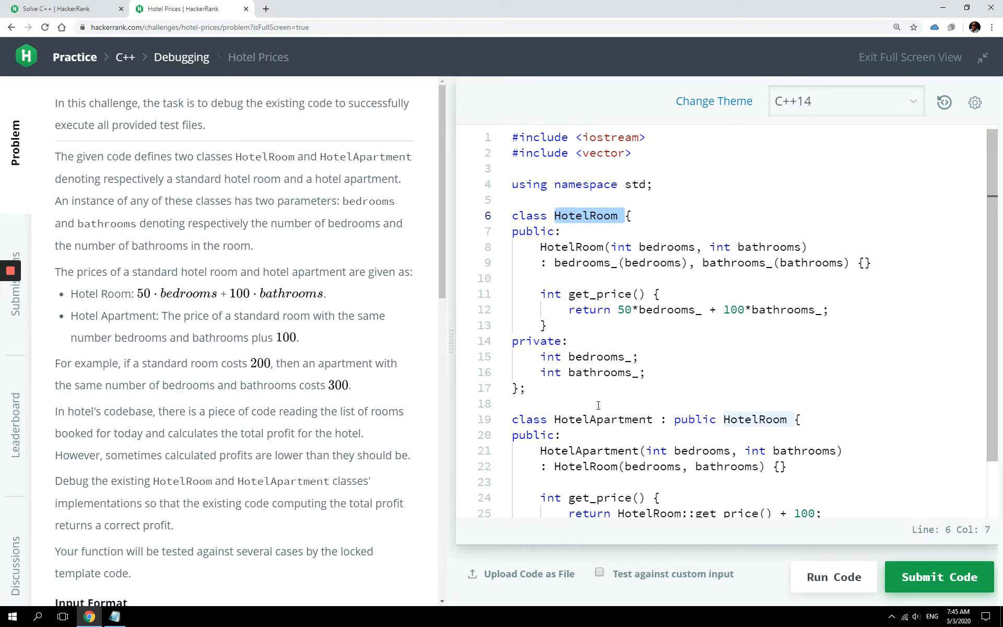
{"action": "left_click", "coordinate": [694, 247]}
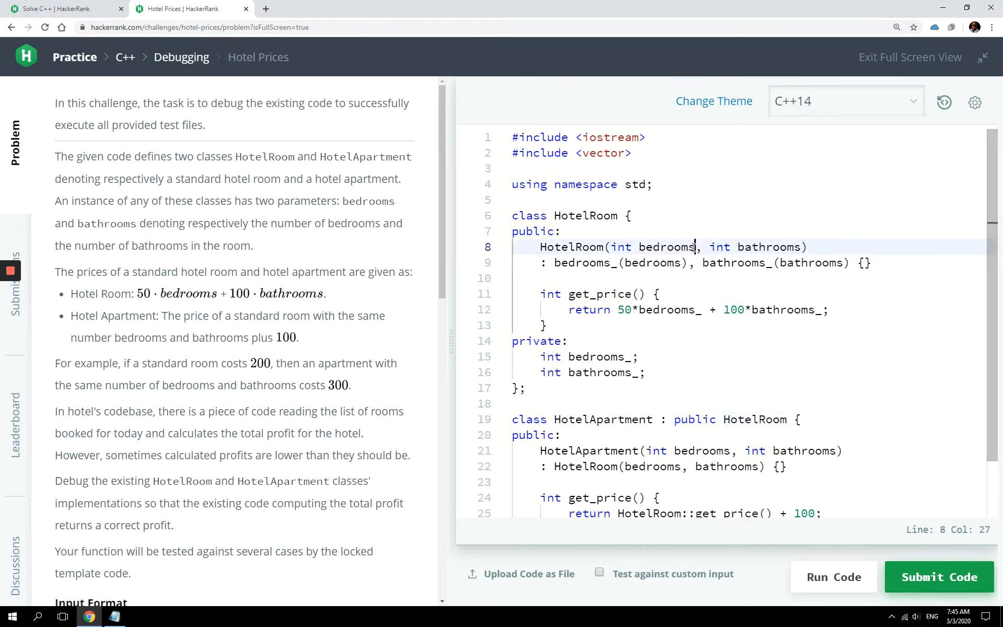
{"action": "double_click", "coordinate": [666, 247]}
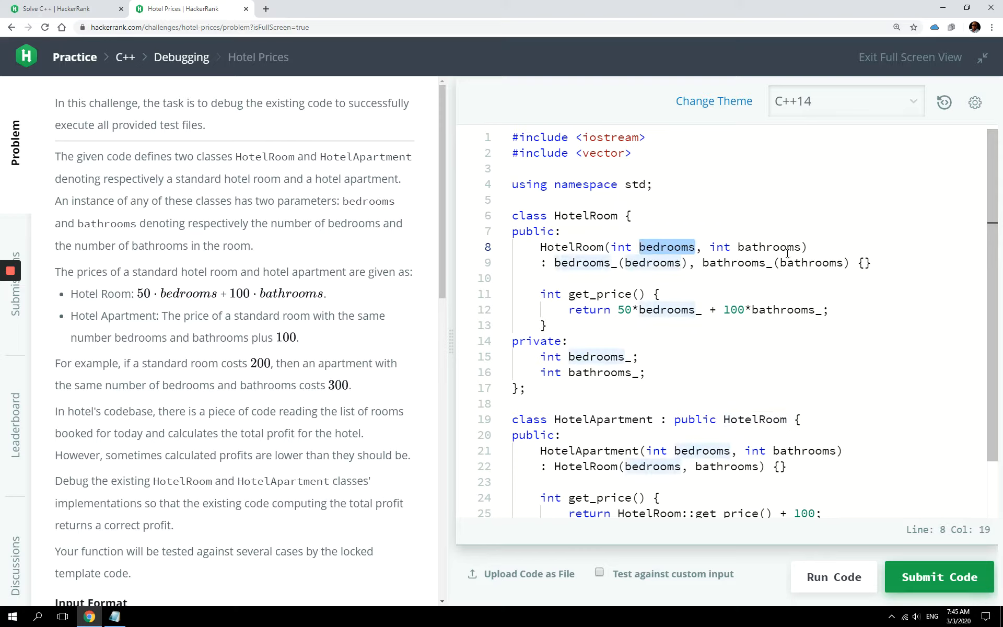
{"action": "left_click", "coordinate": [606, 294]}
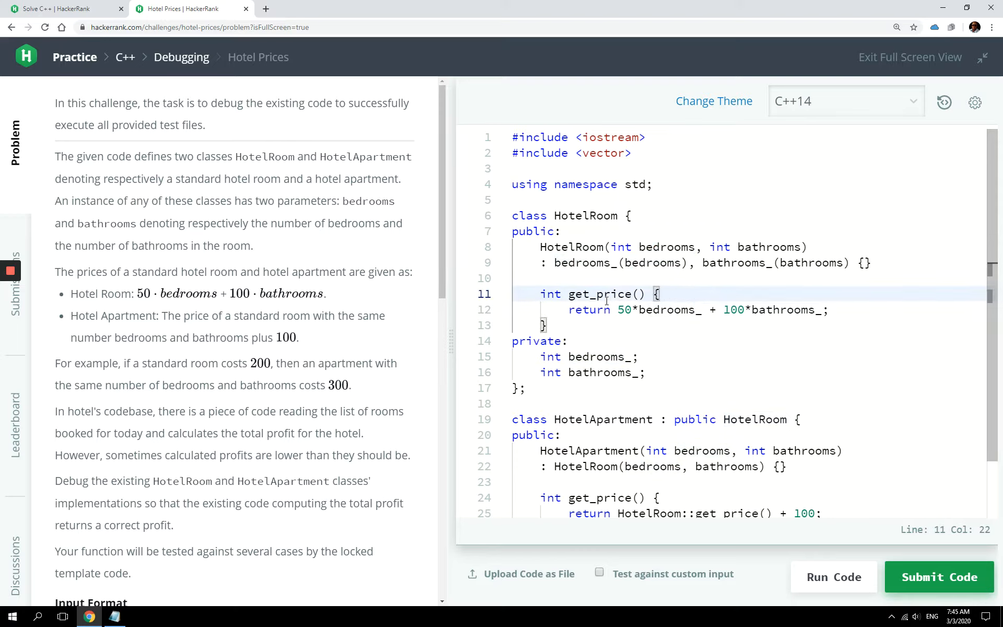
{"action": "left_click", "coordinate": [617, 309]}
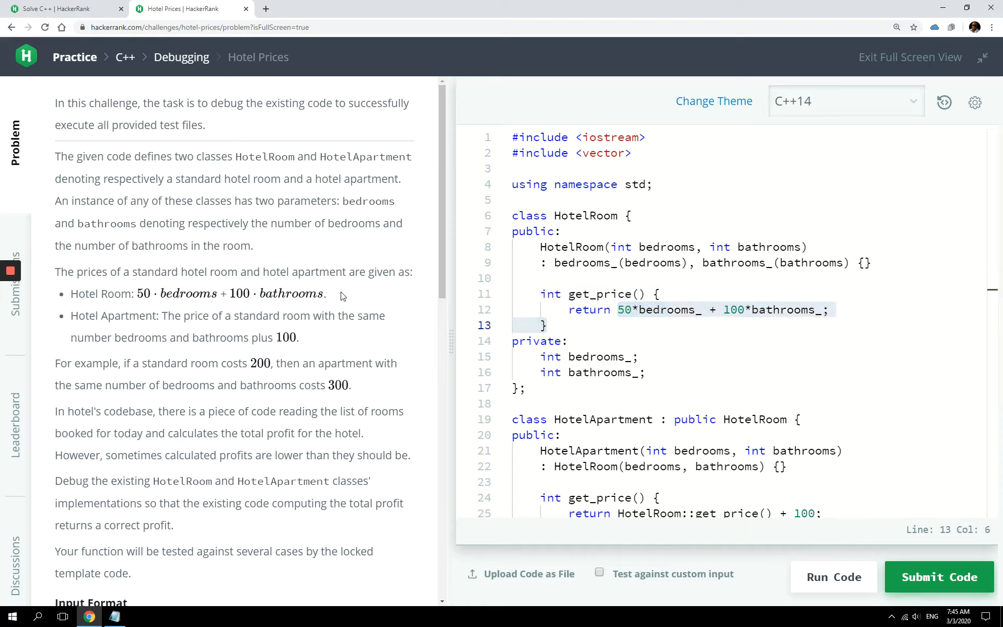
{"action": "mouse_move", "coordinate": [364, 303]}
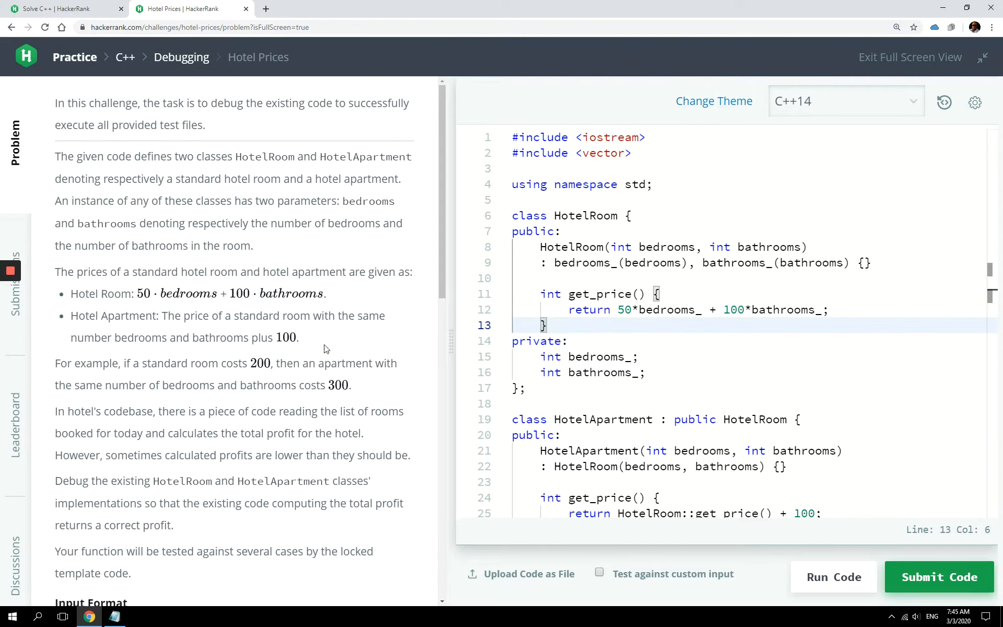
Scroll down the problem to the Sample Input and Output expecting 500.
{"action": "scroll", "scroll_direction": "down", "scroll_amount": 3}
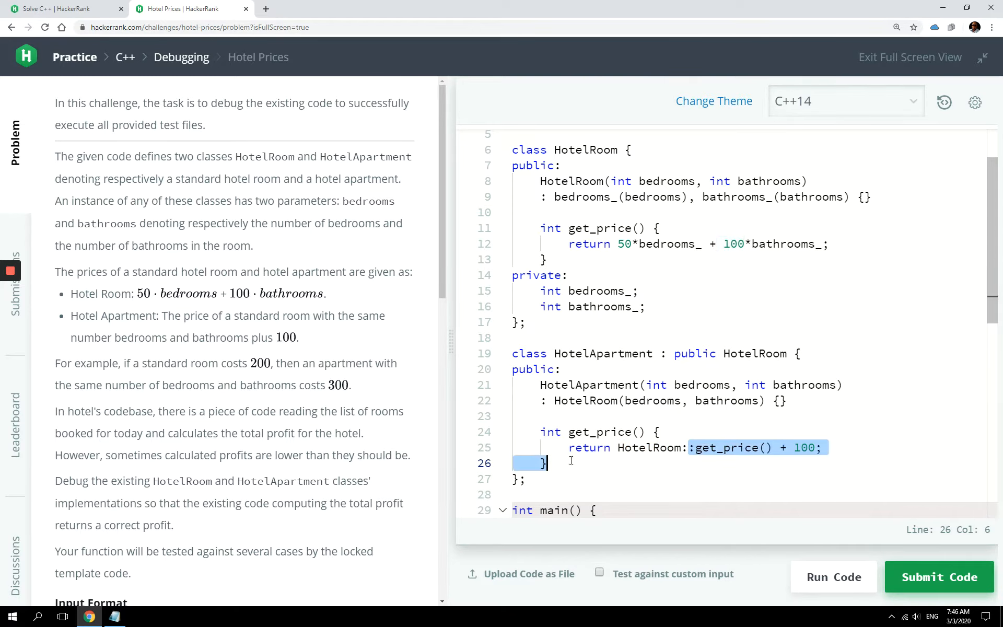
{"action": "scroll", "scroll_direction": "down", "scroll_amount": 3}
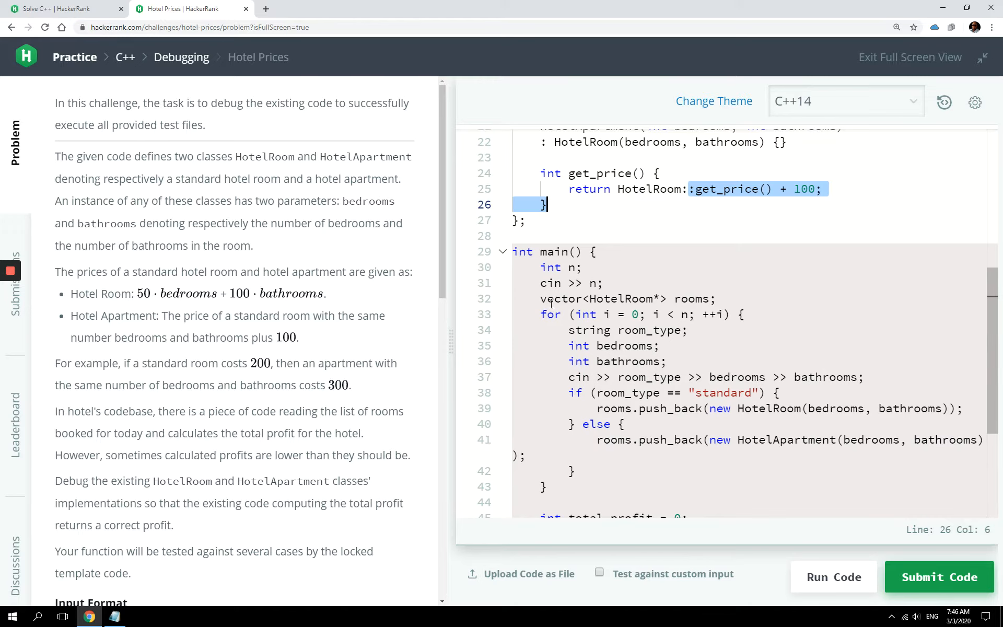
{"action": "mouse_move", "coordinate": [604, 351]}
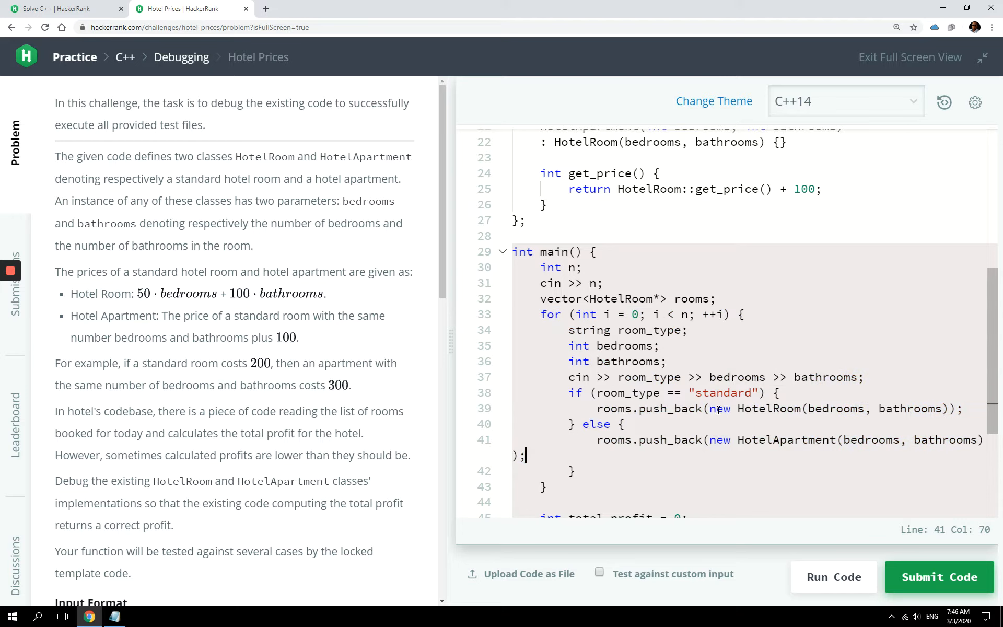
{"action": "mouse_move", "coordinate": [932, 448]}
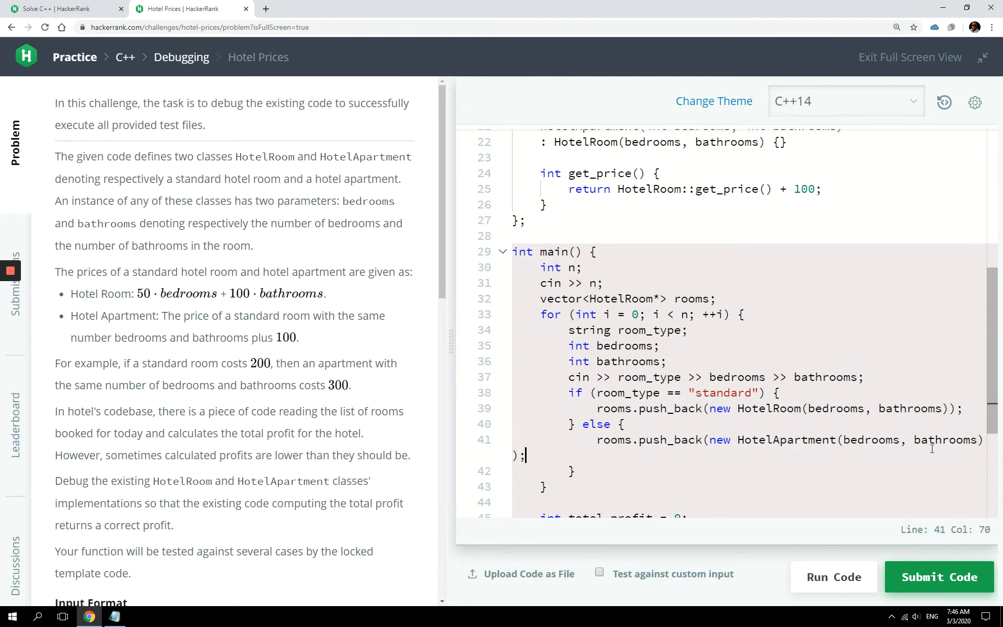
{"action": "scroll", "scroll_direction": "down", "scroll_amount": 3}
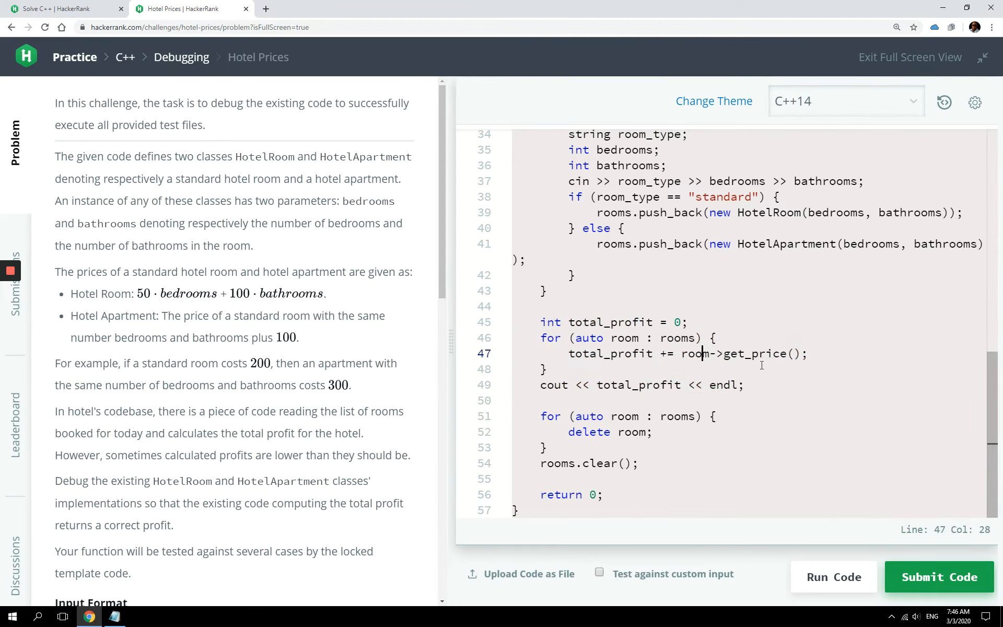
{"action": "scroll", "scroll_direction": "down", "scroll_amount": 3}
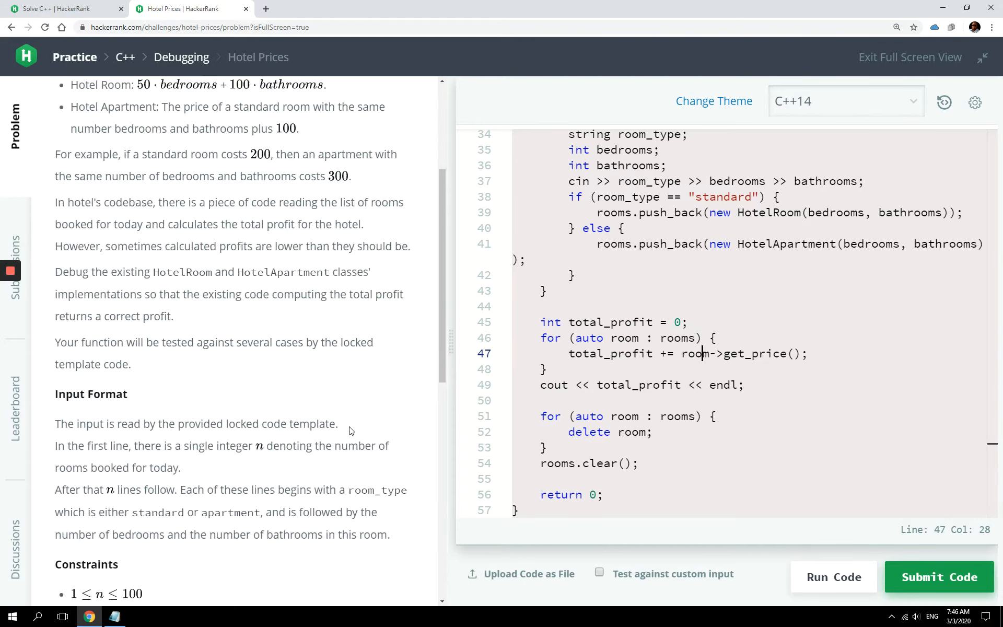
{"action": "scroll", "scroll_direction": "down", "scroll_amount": 3}
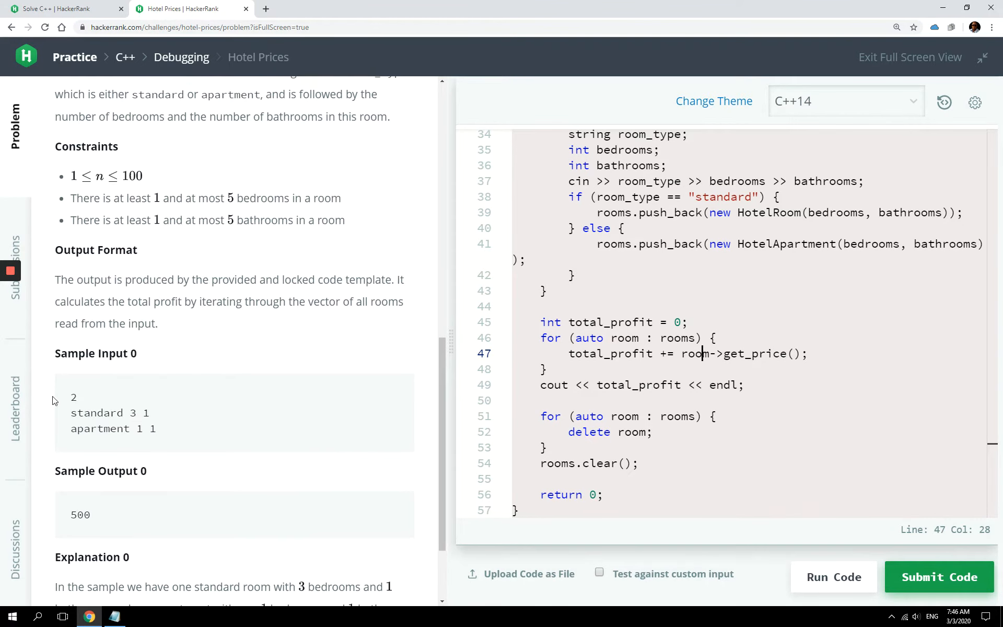
{"action": "double_click", "coordinate": [74, 397]}
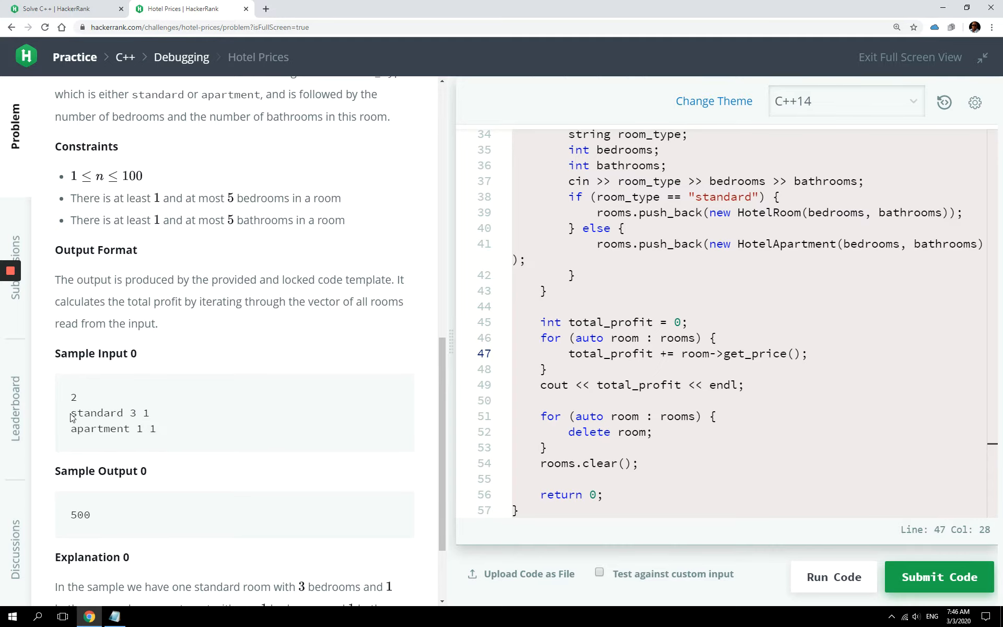
{"action": "mouse_move", "coordinate": [113, 427]}
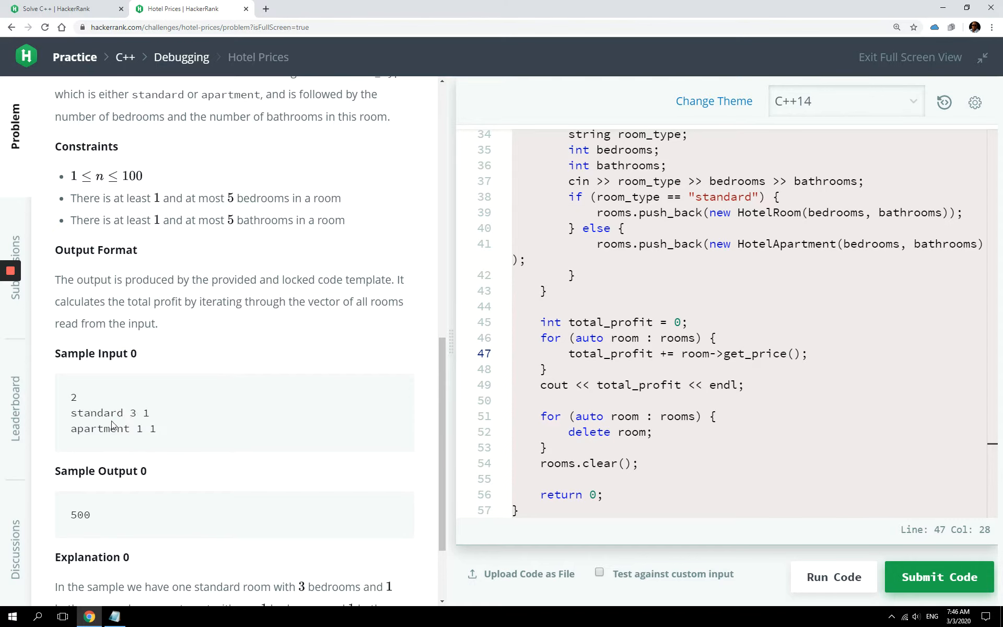
Highlight the Hotel Room price rule and the standard room's 3 bedrooms, then show the Notepad notes.
{"action": "scroll", "scroll_direction": "up", "scroll_amount": 3}
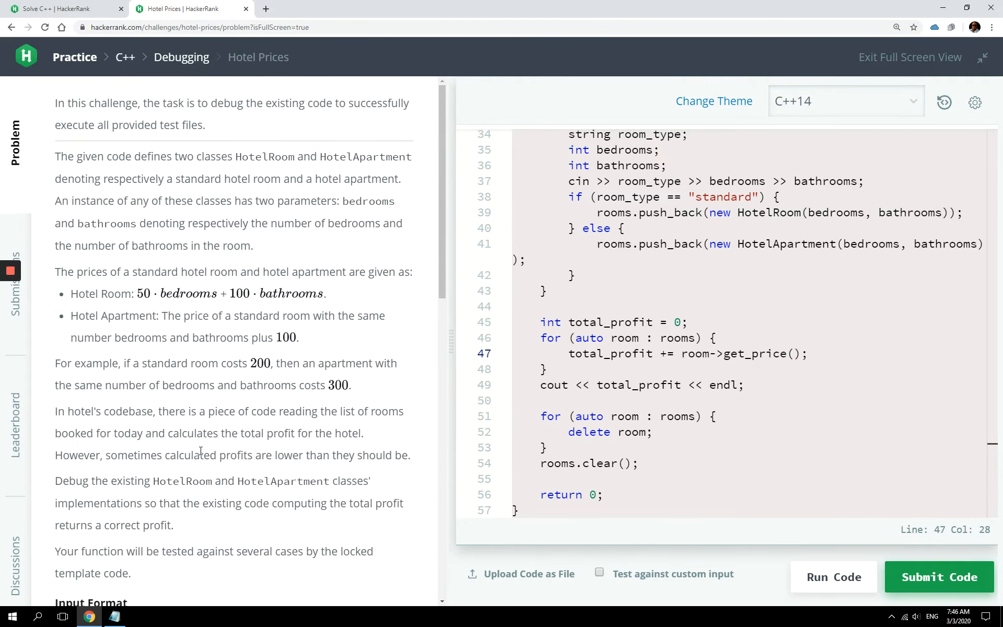
{"action": "double_click", "coordinate": [100, 293]}
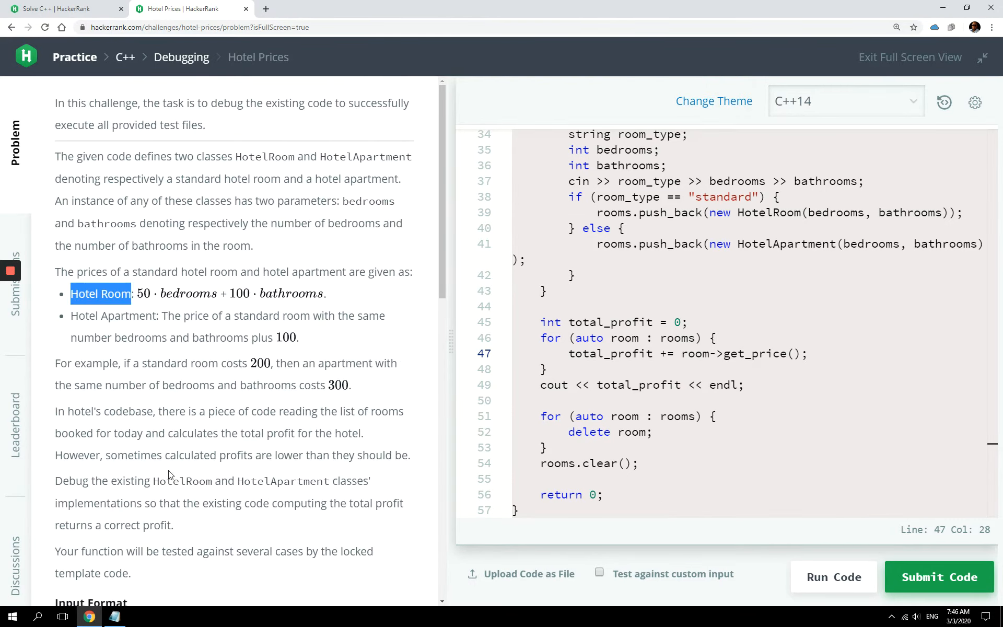
{"action": "scroll", "scroll_direction": "down", "scroll_amount": 3}
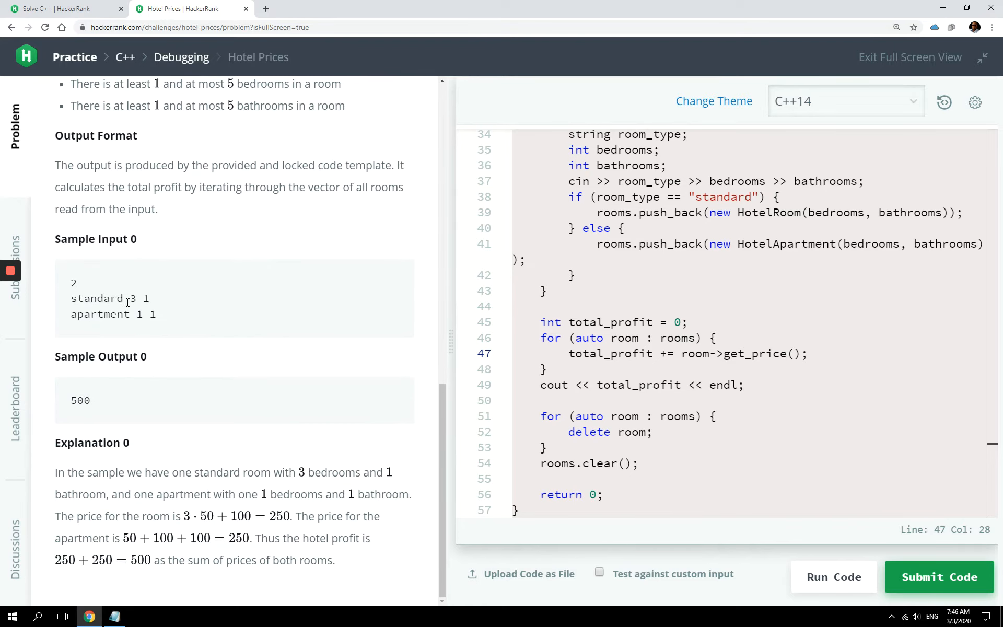
{"action": "double_click", "coordinate": [134, 299]}
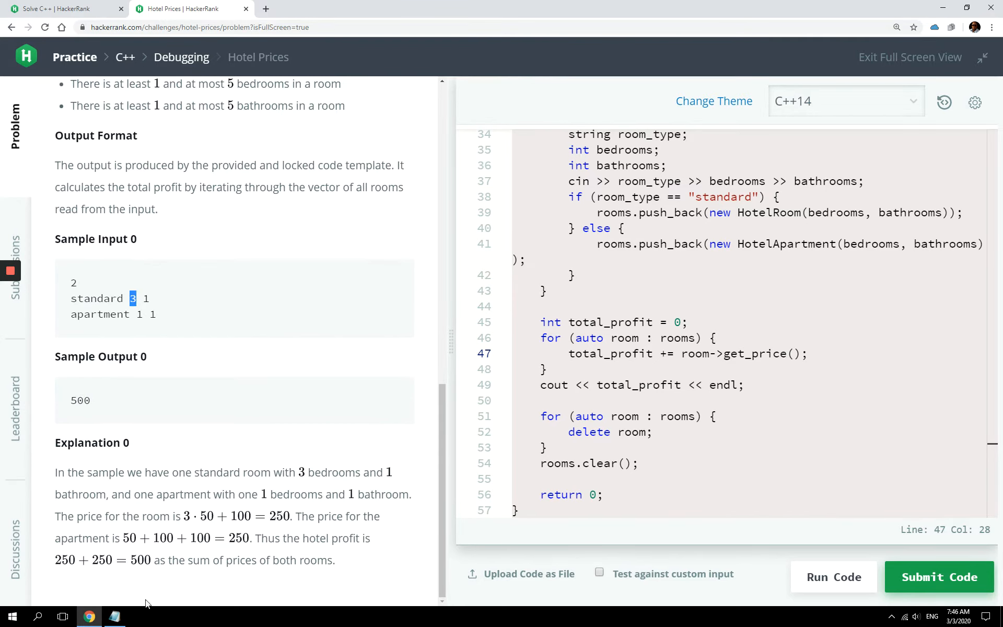
{"action": "left_click", "coordinate": [113, 617]}
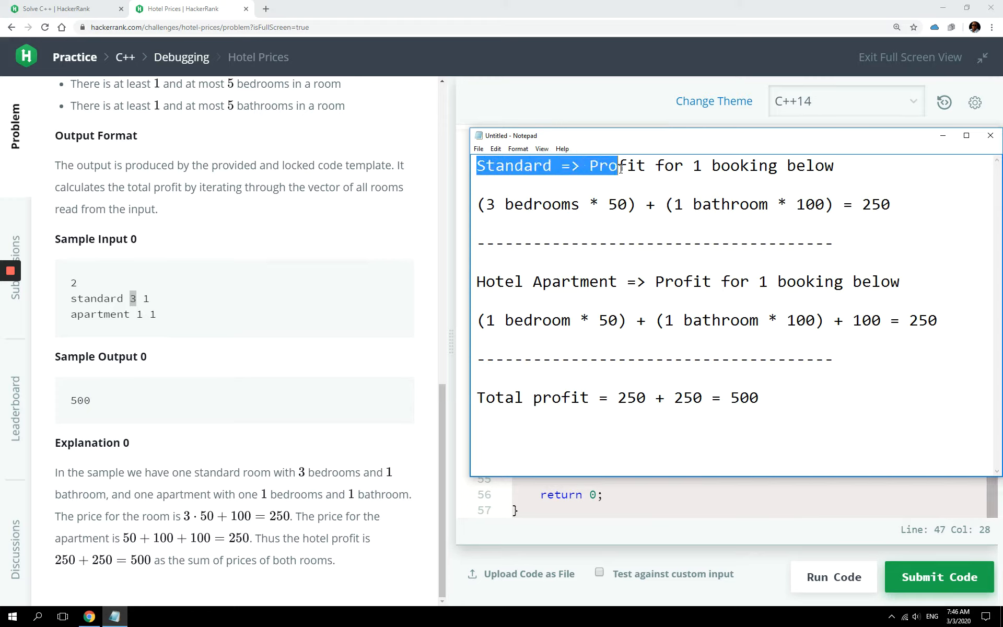
Highlight the 50 per-bedroom rate and the standard room total of 250 in the notes.
{"action": "left_click", "coordinate": [543, 222]}
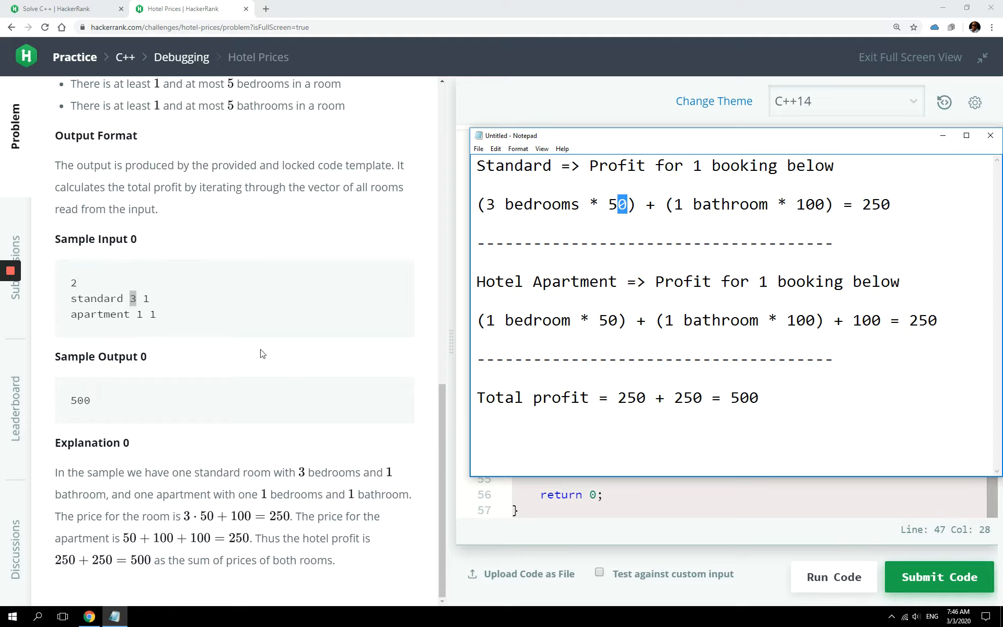
{"action": "mouse_move", "coordinate": [716, 282]}
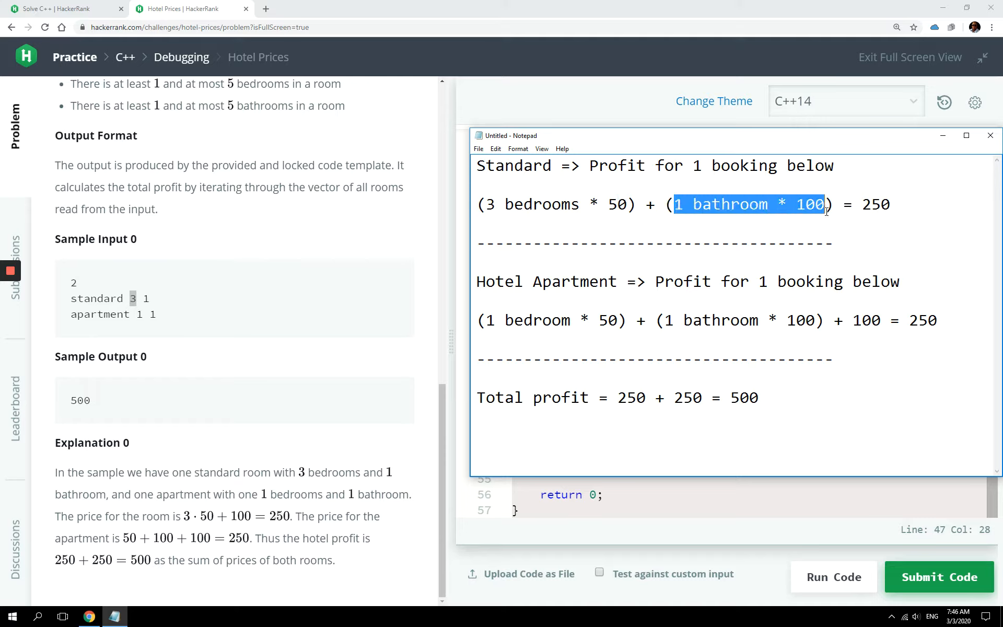
{"action": "double_click", "coordinate": [875, 204]}
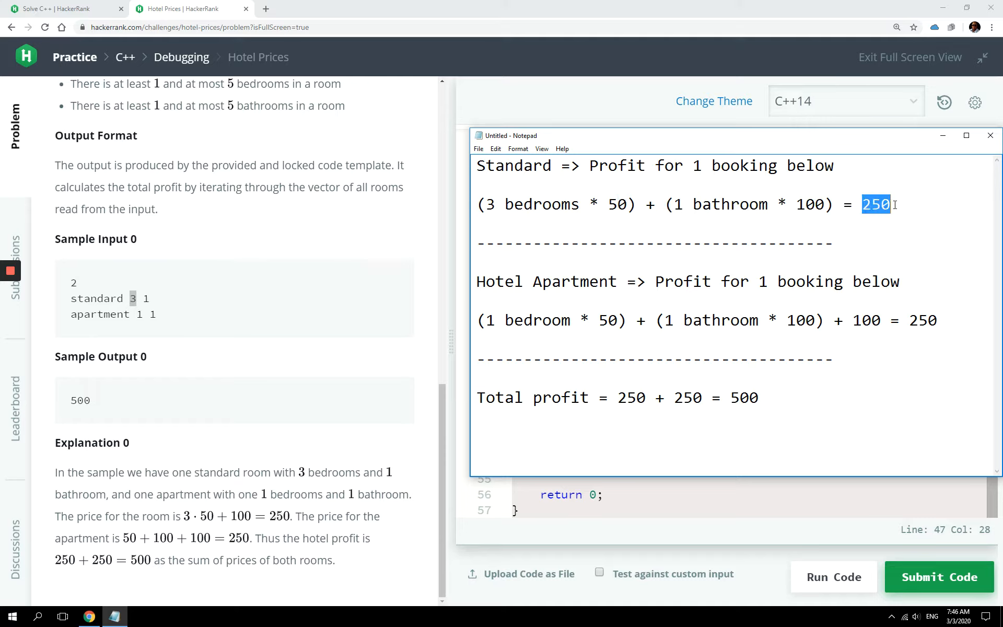
{"action": "mouse_move", "coordinate": [421, 386]}
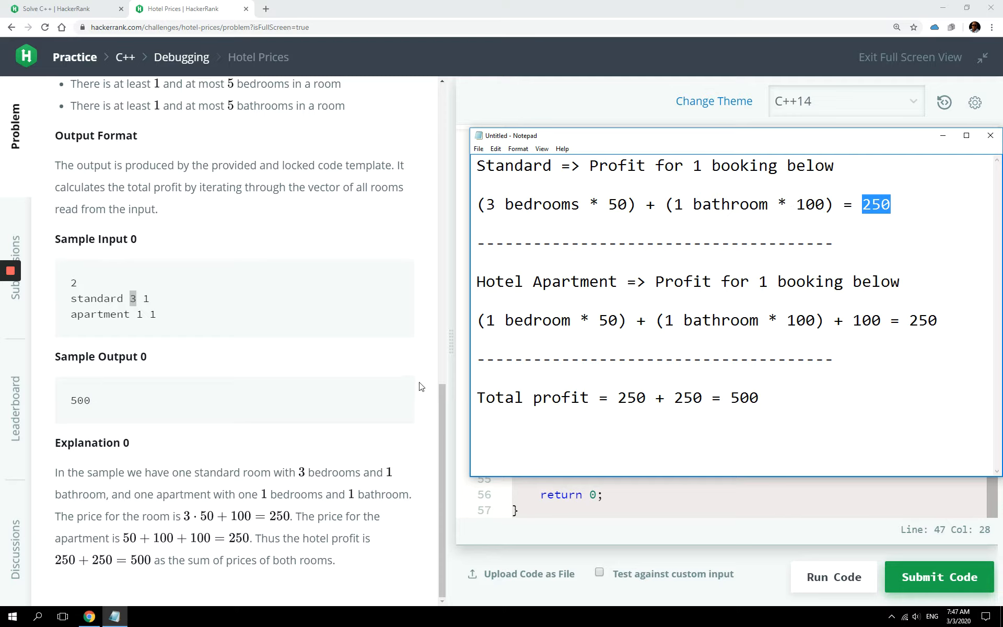
{"action": "mouse_move", "coordinate": [106, 333]}
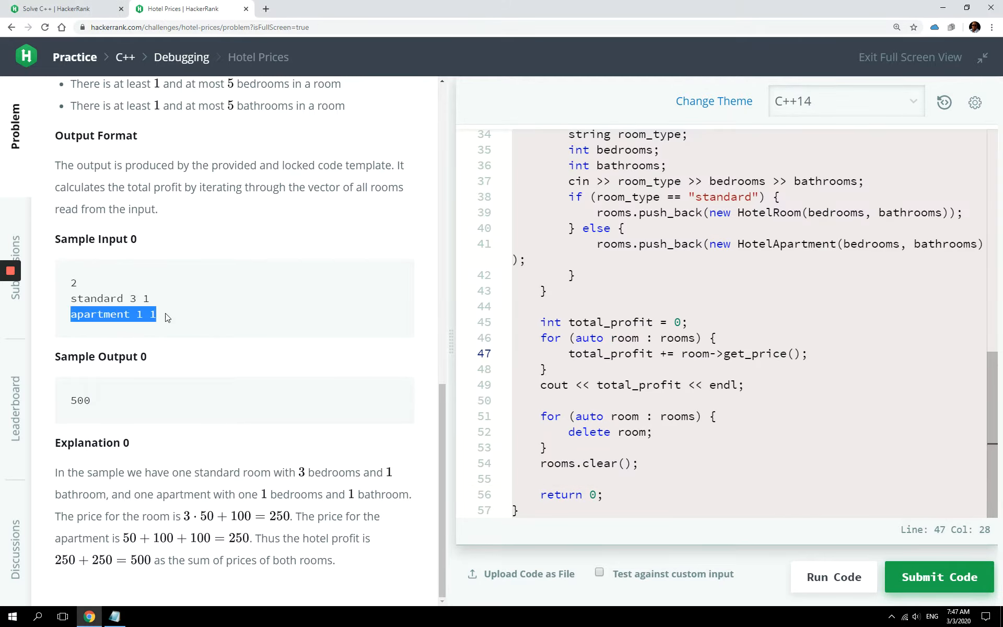
{"action": "mouse_move", "coordinate": [144, 547]}
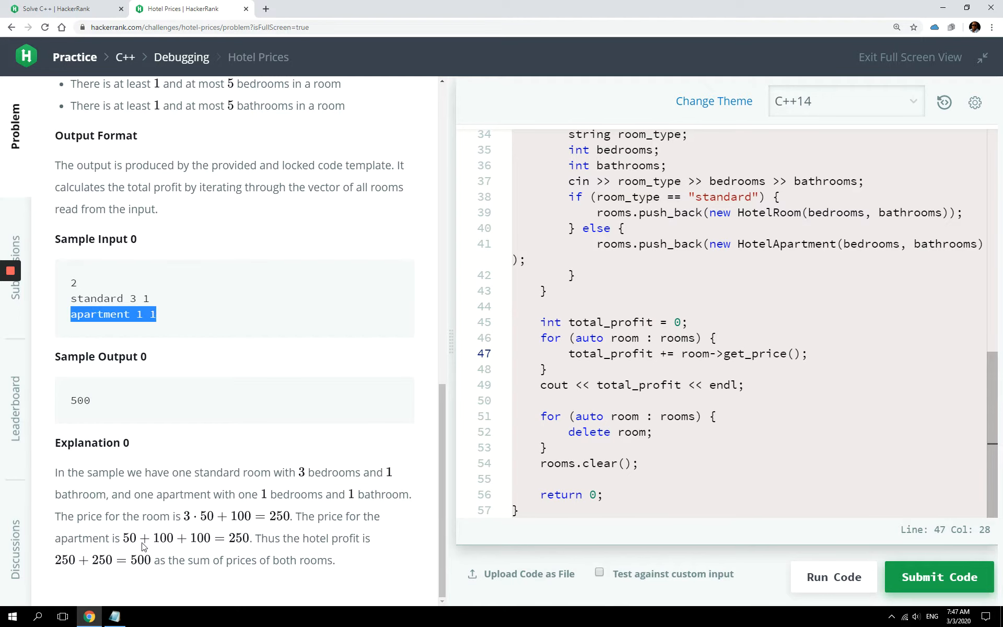
{"action": "scroll", "scroll_direction": "up", "scroll_amount": 3}
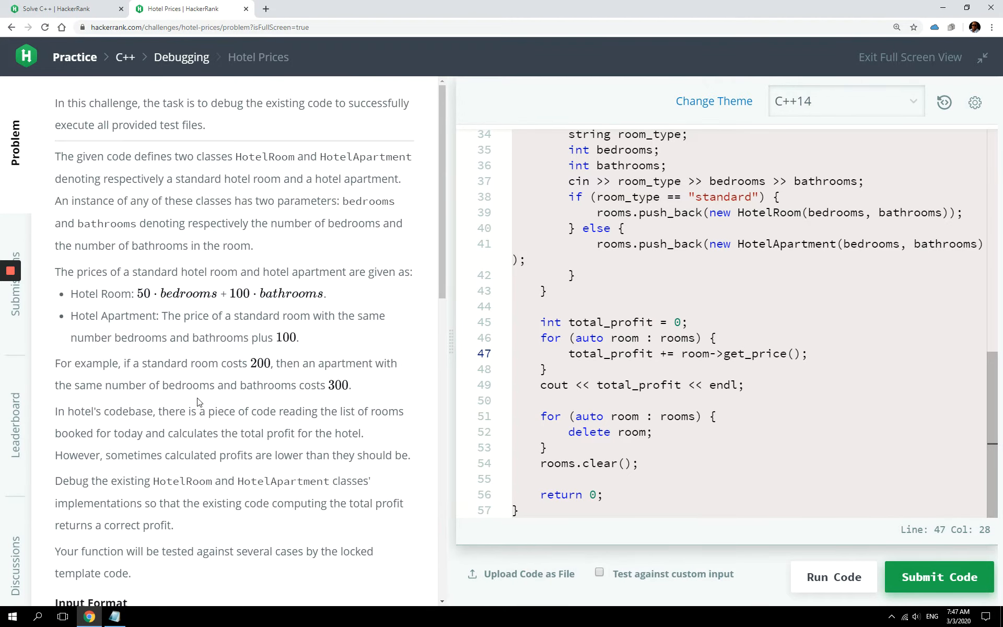
{"action": "scroll", "scroll_direction": "down", "scroll_amount": 3}
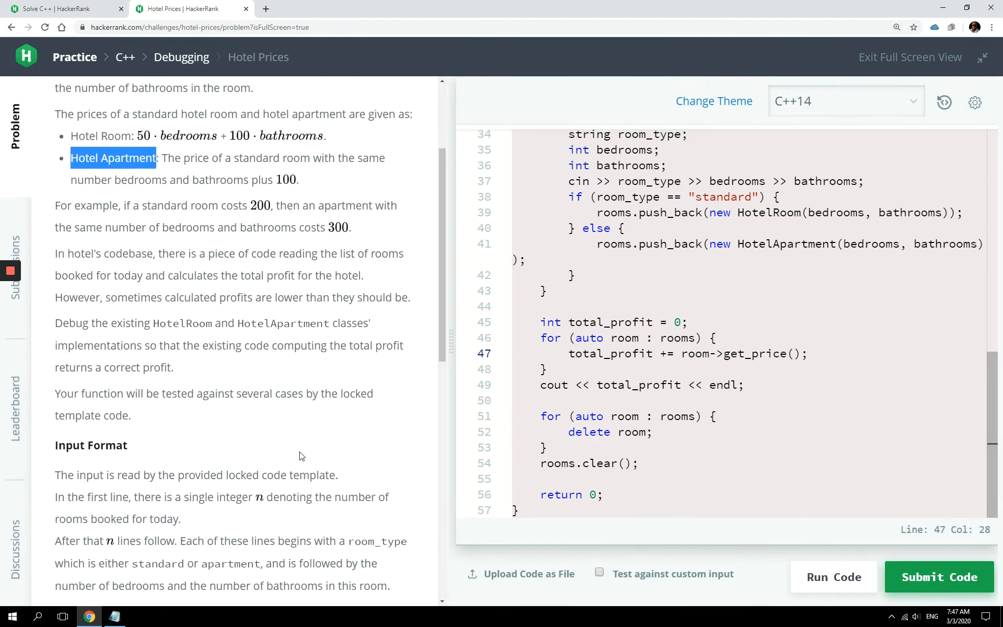
{"action": "scroll", "scroll_direction": "down", "scroll_amount": 3}
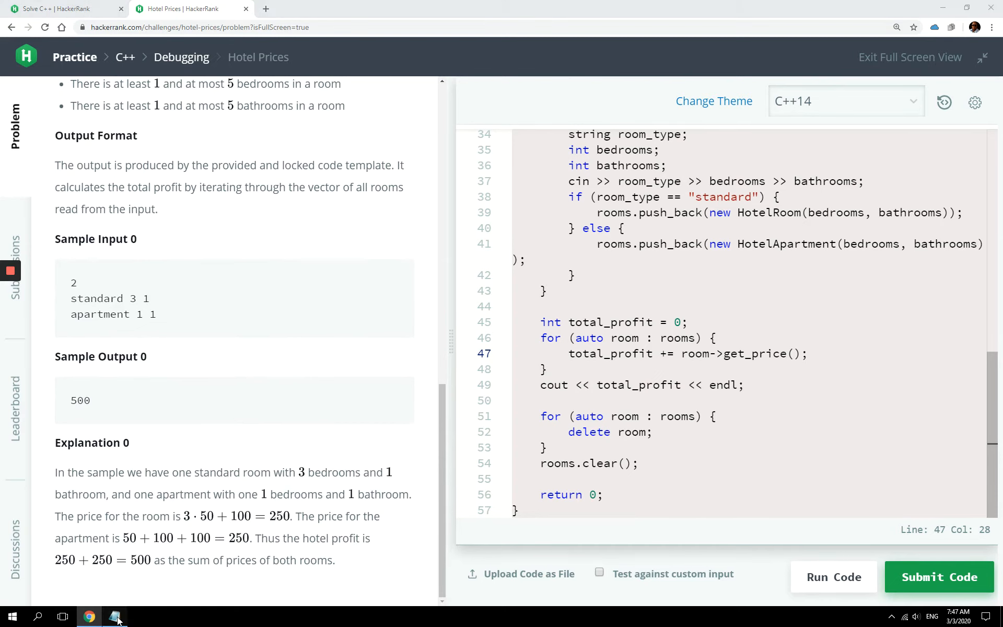
{"action": "left_click", "coordinate": [116, 617]}
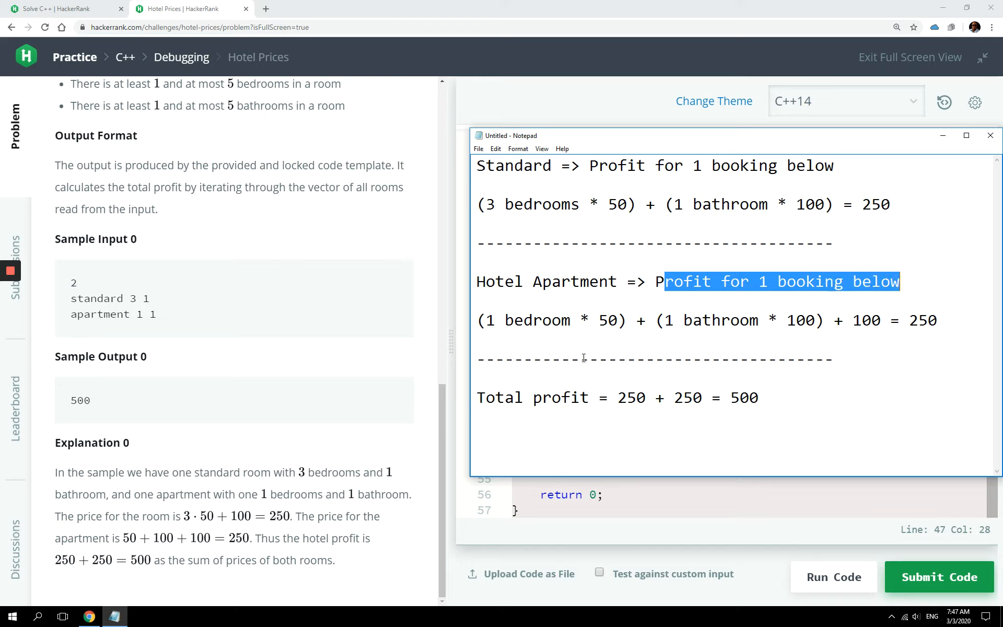
{"action": "double_click", "coordinate": [609, 319]}
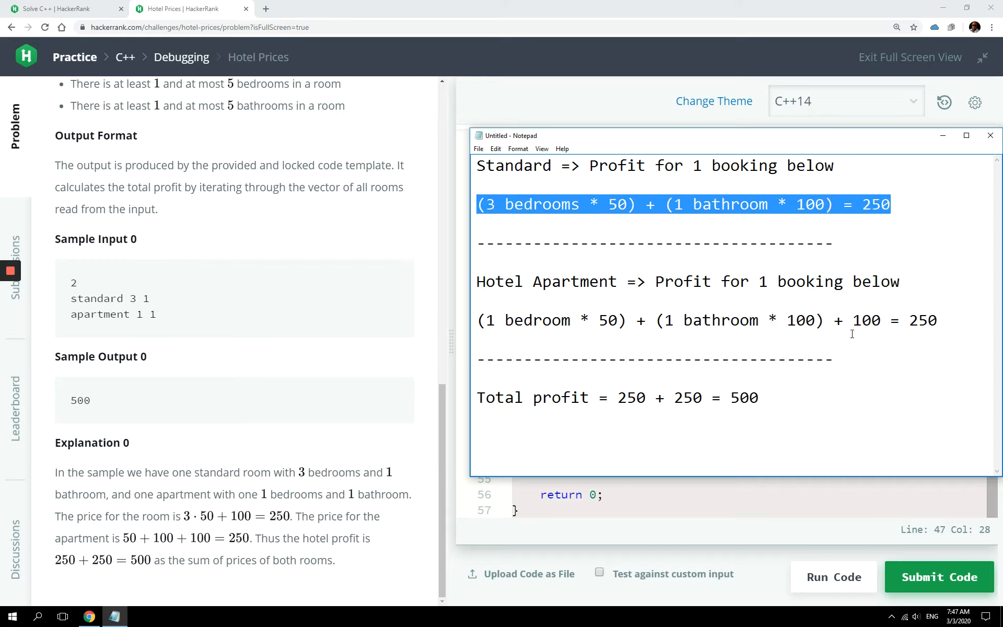
{"action": "double_click", "coordinate": [868, 320]}
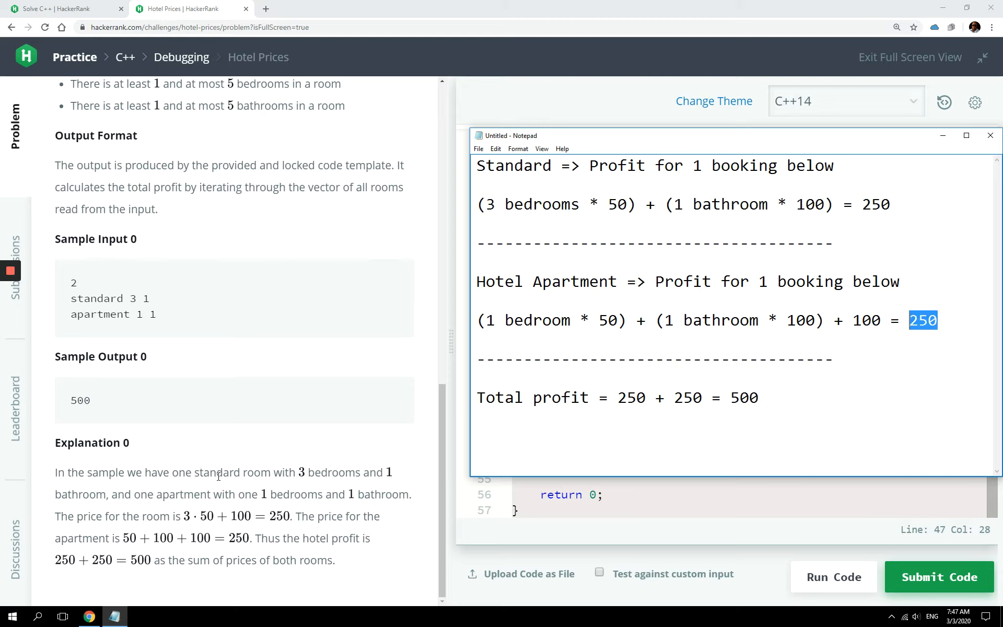
{"action": "mouse_move", "coordinate": [630, 183]}
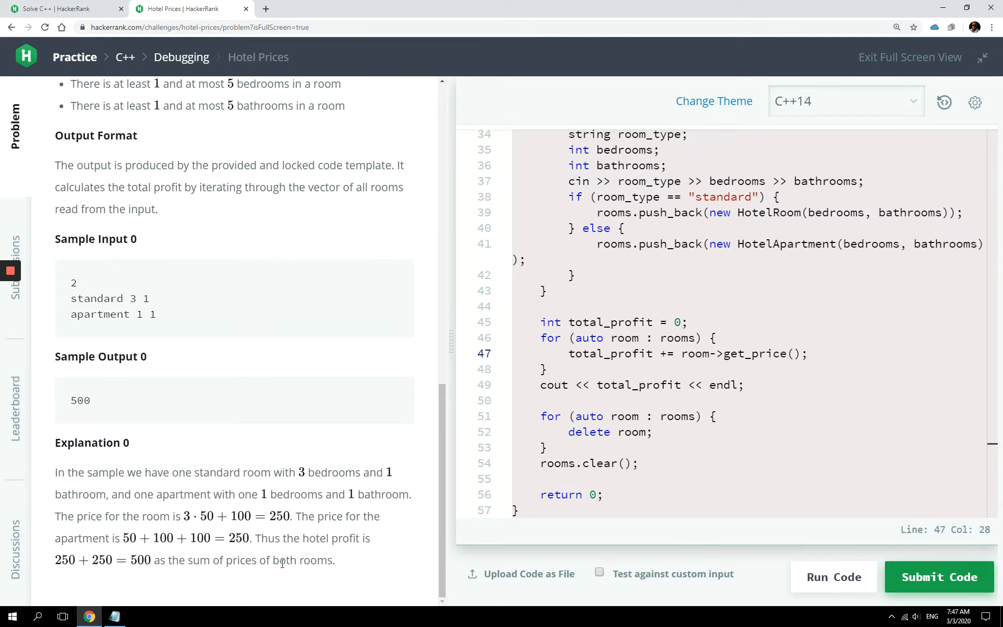
{"action": "mouse_move", "coordinate": [322, 490]}
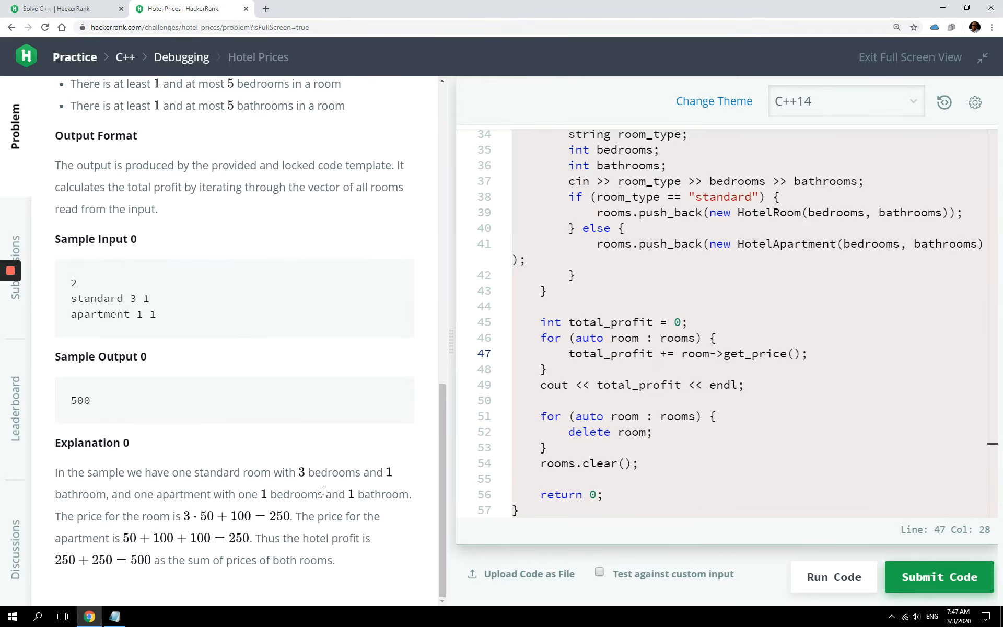
{"action": "scroll", "scroll_direction": "up", "scroll_amount": 3}
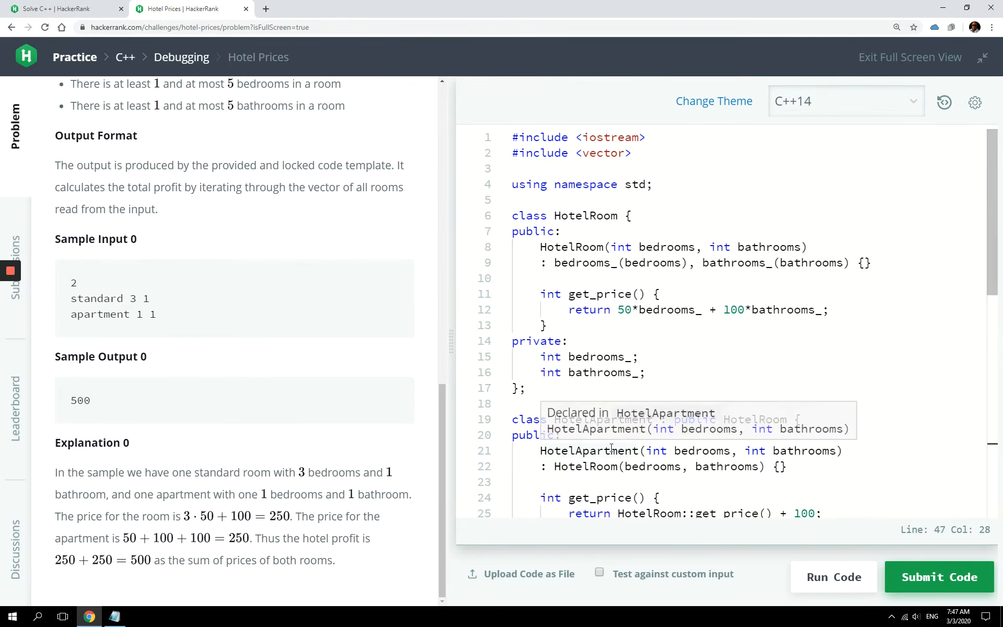
{"action": "scroll", "scroll_direction": "up", "scroll_amount": 3}
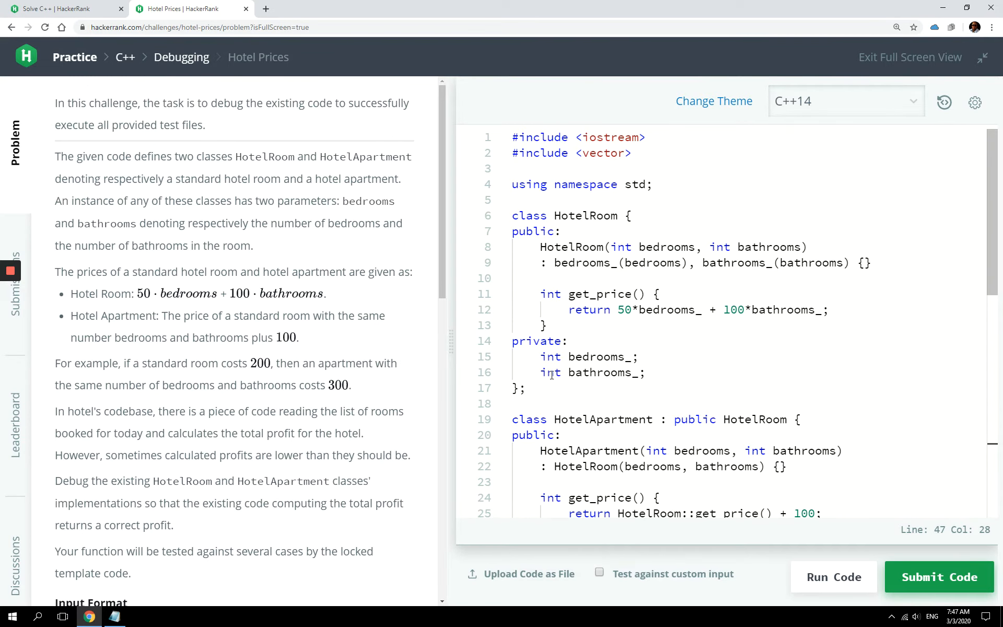
{"action": "scroll", "scroll_direction": "down", "scroll_amount": 3}
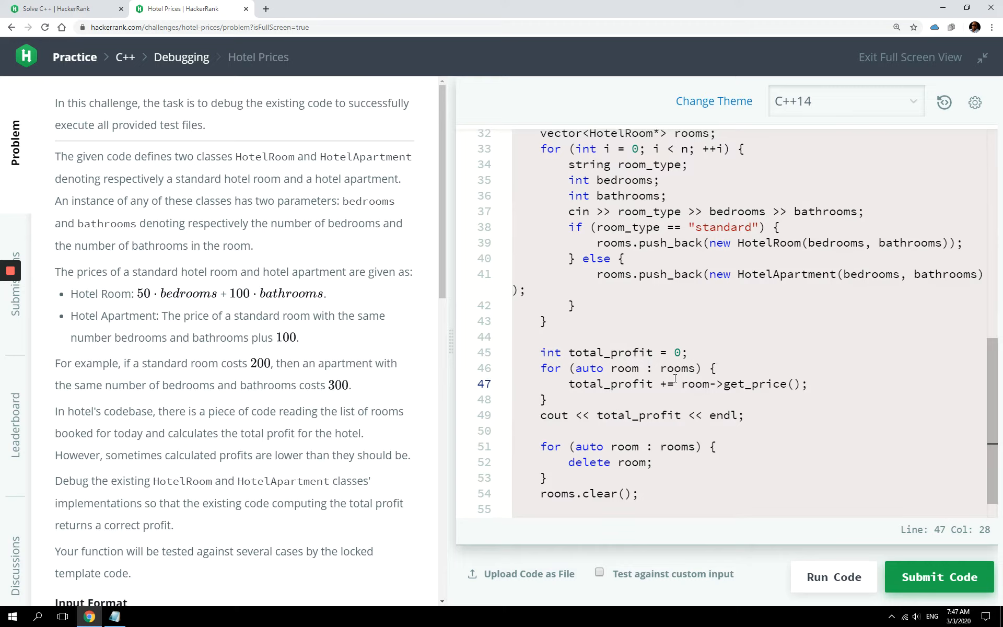
{"action": "scroll", "scroll_direction": "down", "scroll_amount": 3}
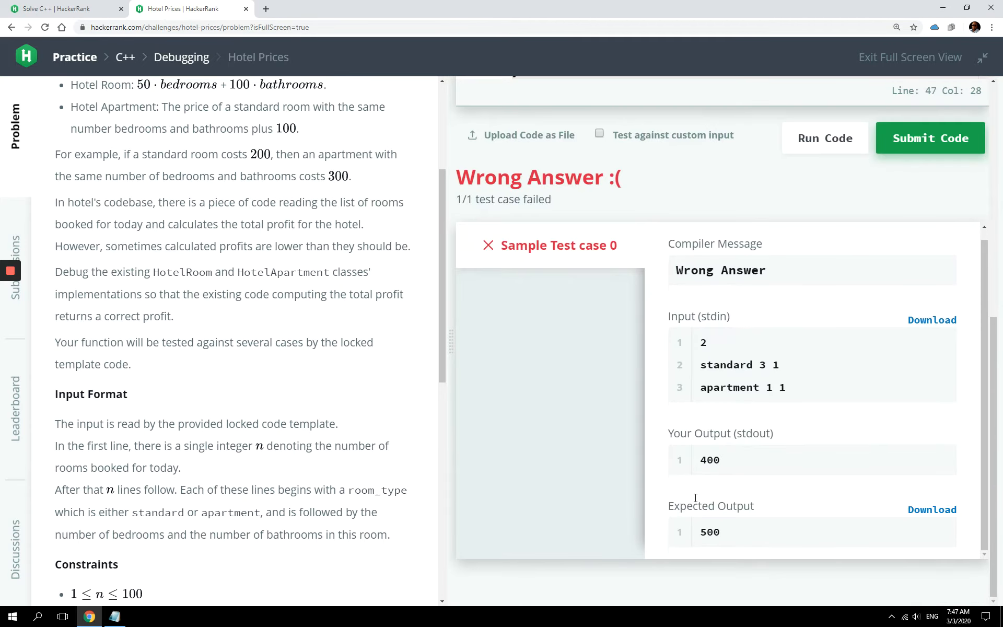
Inspect the wrong output 400 in the failed test result.
{"action": "double_click", "coordinate": [710, 459]}
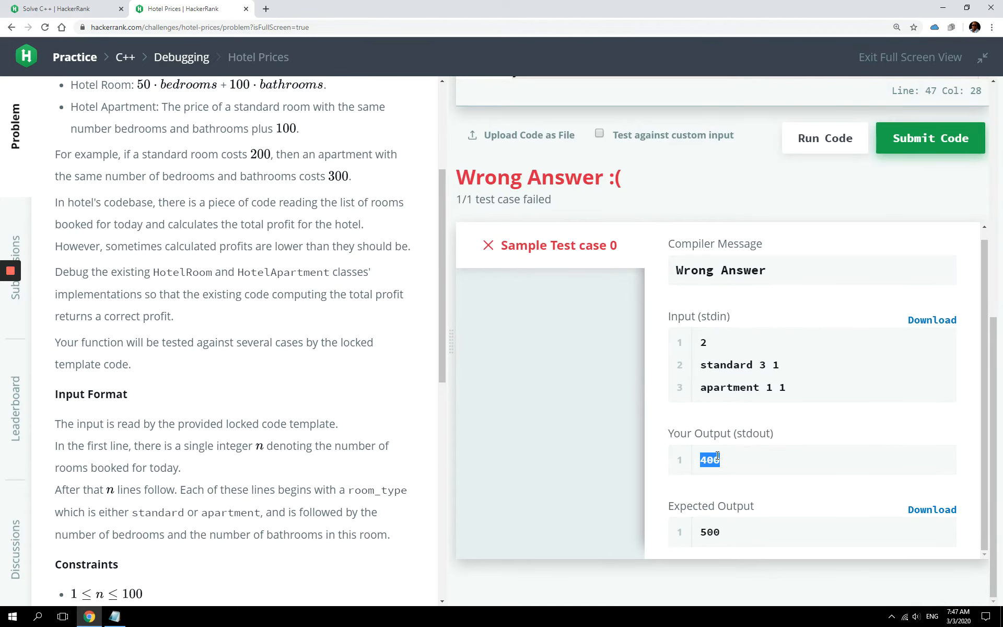
{"action": "double_click", "coordinate": [709, 532]}
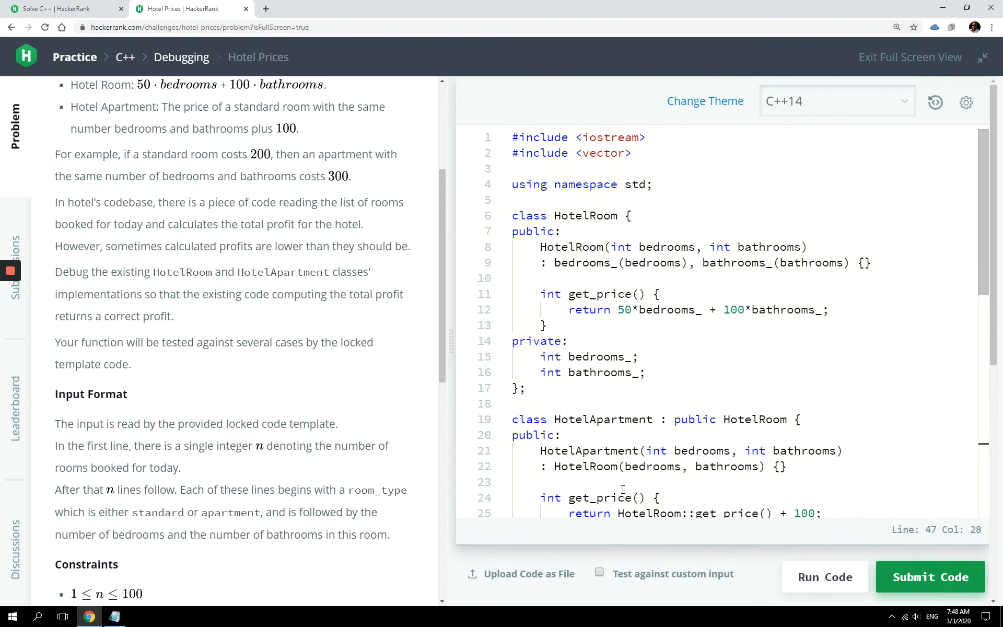
{"action": "mouse_move", "coordinate": [618, 369]}
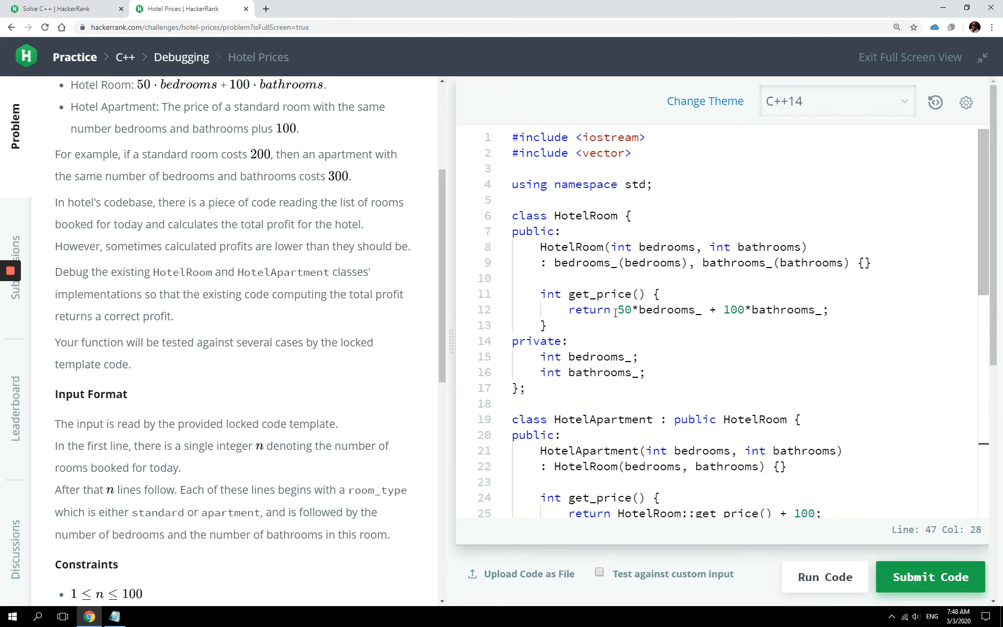
{"action": "scroll", "scroll_direction": "down", "scroll_amount": 3}
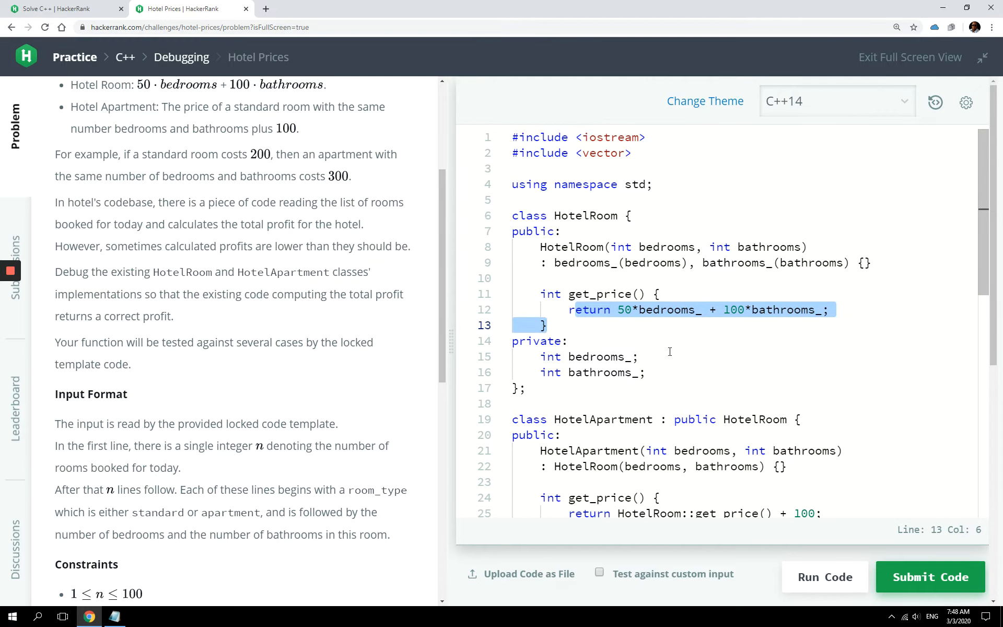
{"action": "left_click", "coordinate": [638, 356]}
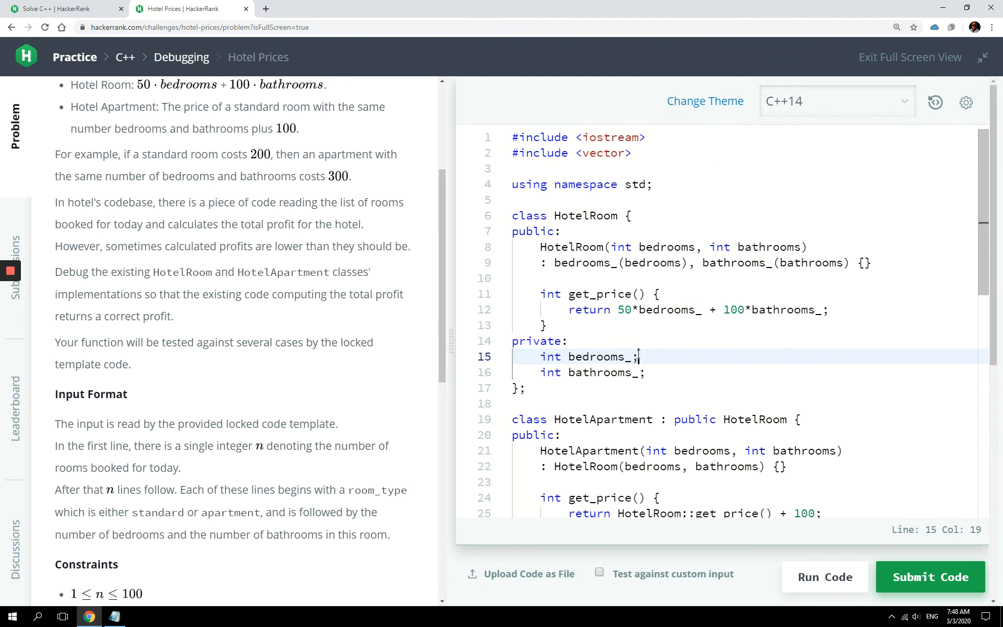
{"action": "scroll", "scroll_direction": "down", "scroll_amount": 3}
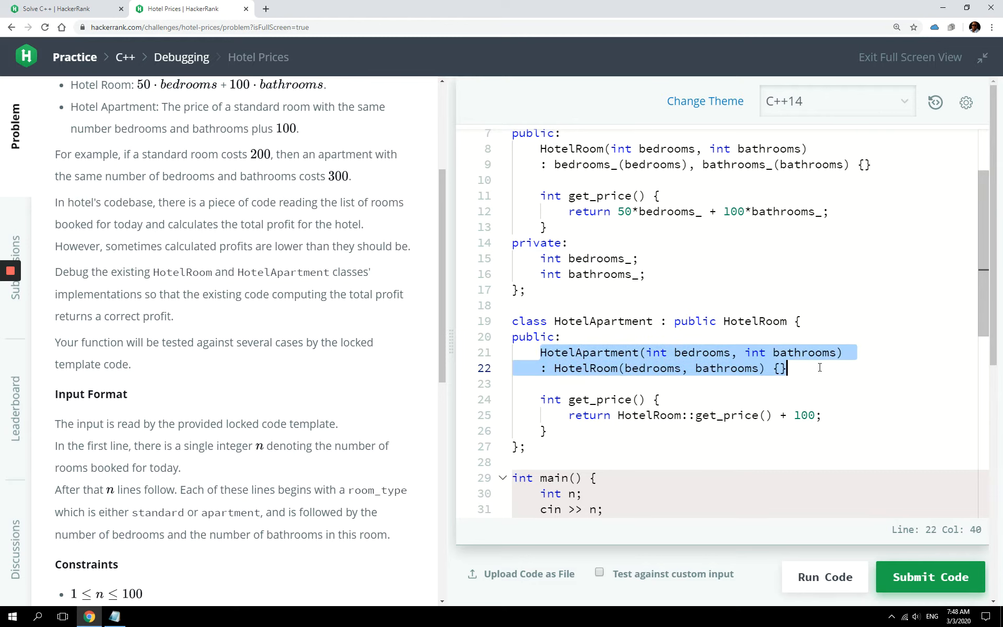
{"action": "mouse_move", "coordinate": [545, 399]}
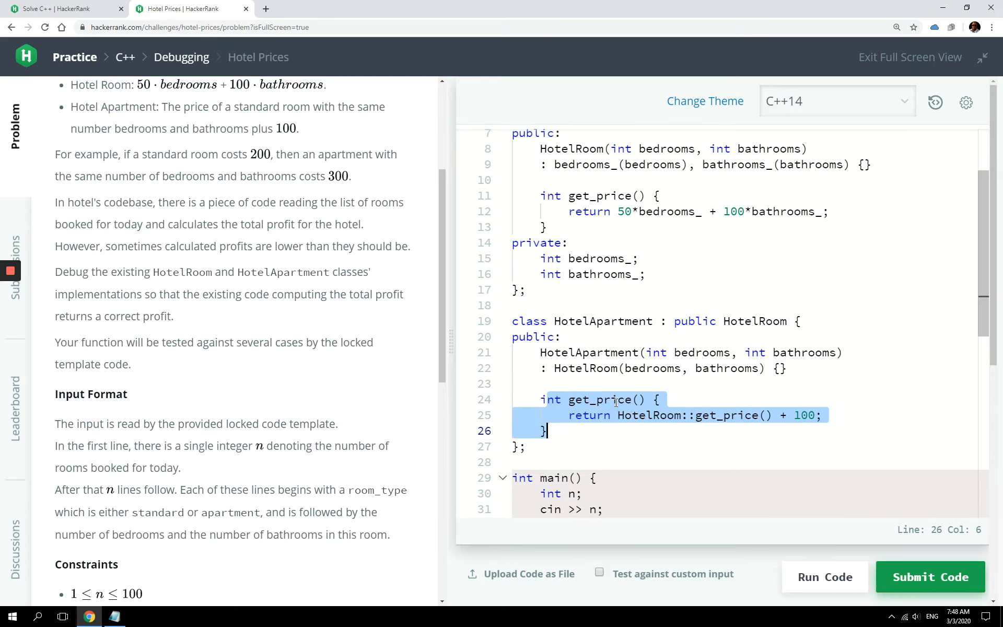
{"action": "double_click", "coordinate": [604, 195]}
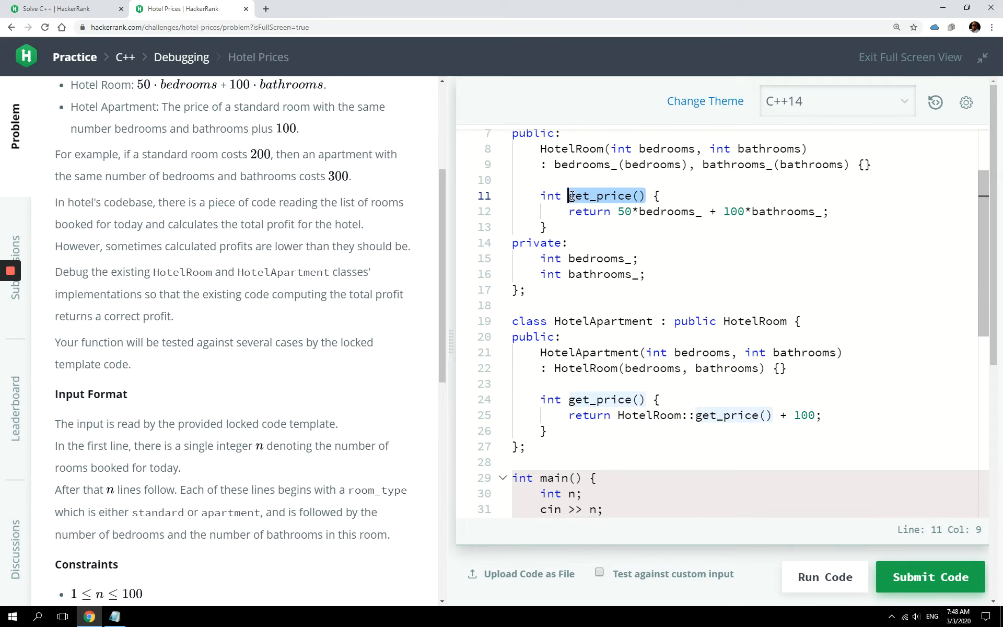
{"action": "left_click", "coordinate": [617, 414]}
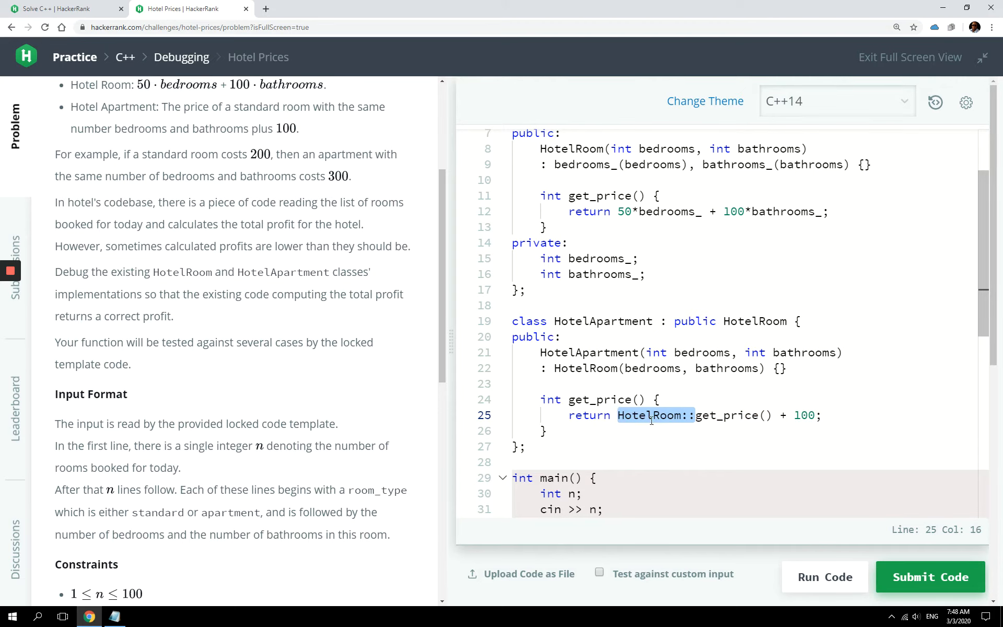
{"action": "scroll", "scroll_direction": "up", "scroll_amount": 3}
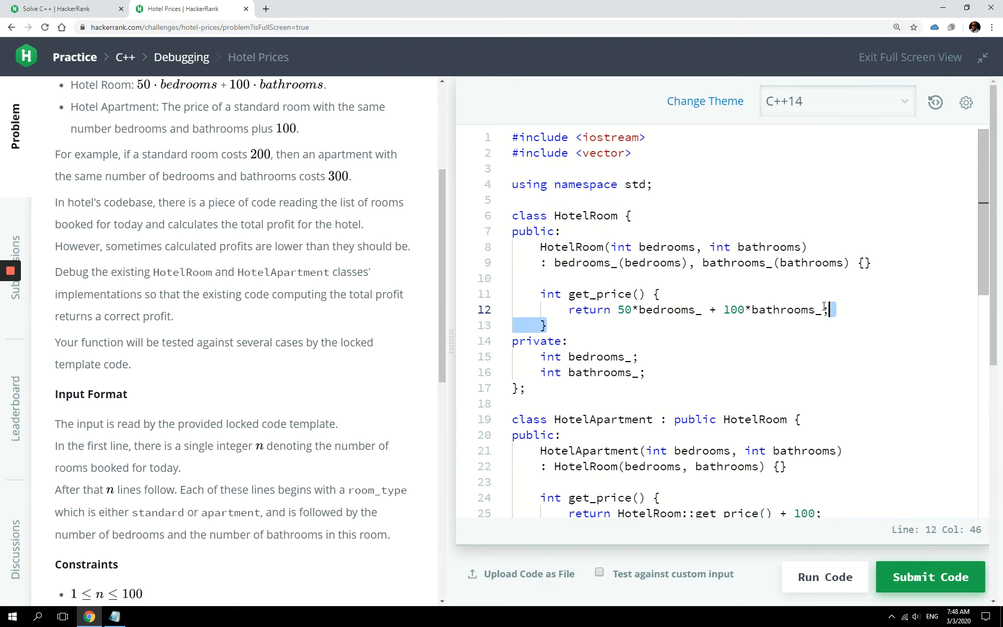
{"action": "left_click", "coordinate": [544, 341]}
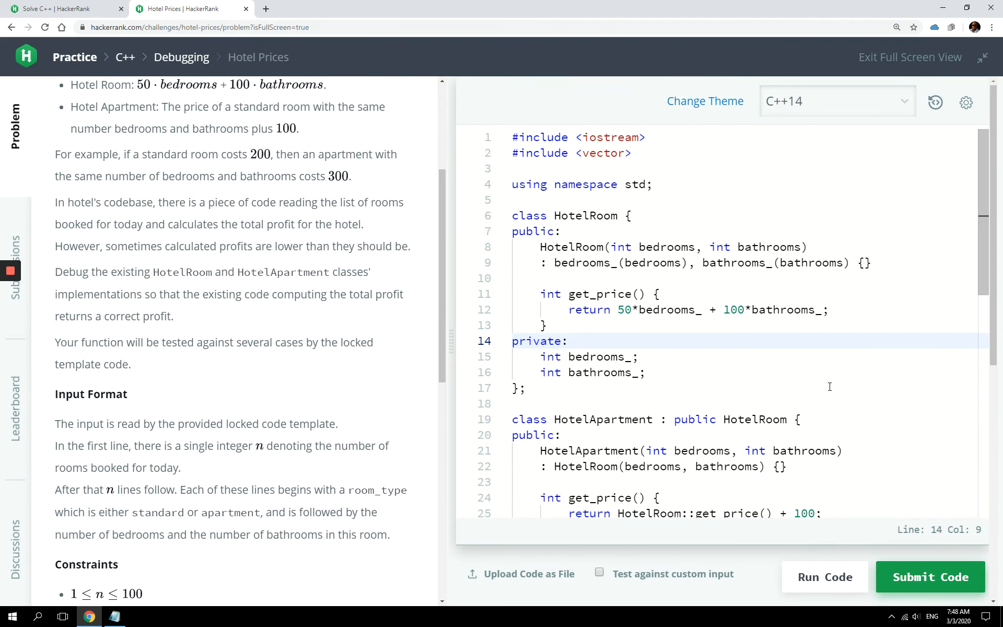
{"action": "scroll", "scroll_direction": "down", "scroll_amount": 3}
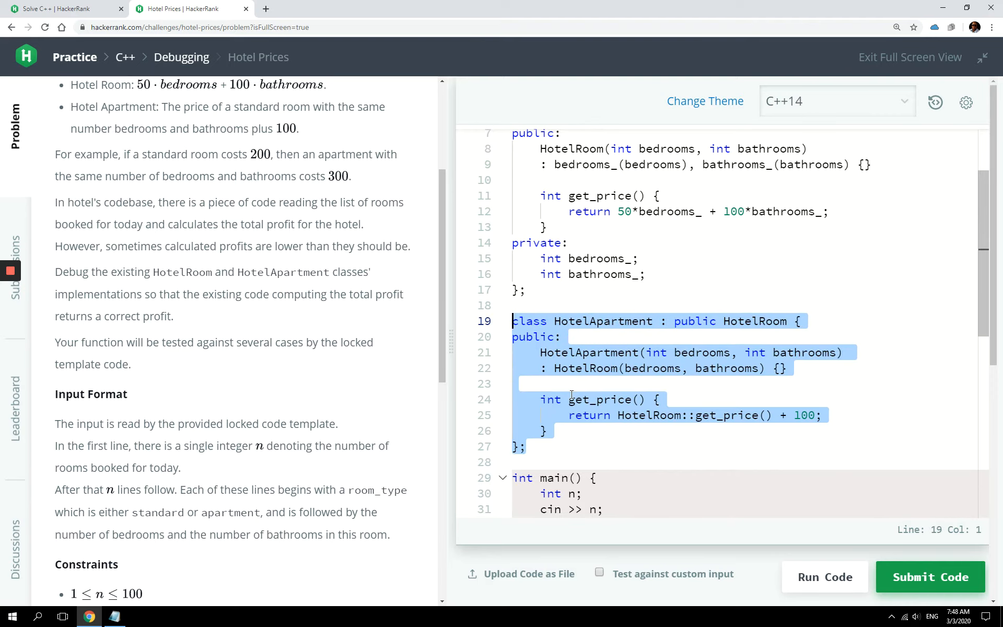
{"action": "left_click", "coordinate": [604, 414]}
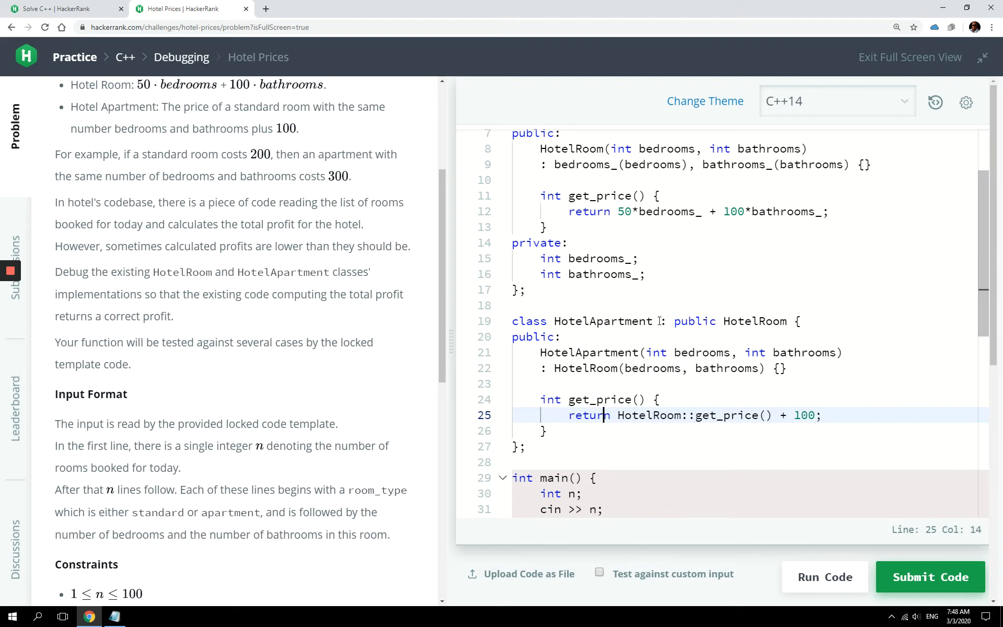
{"action": "left_click", "coordinate": [558, 320]}
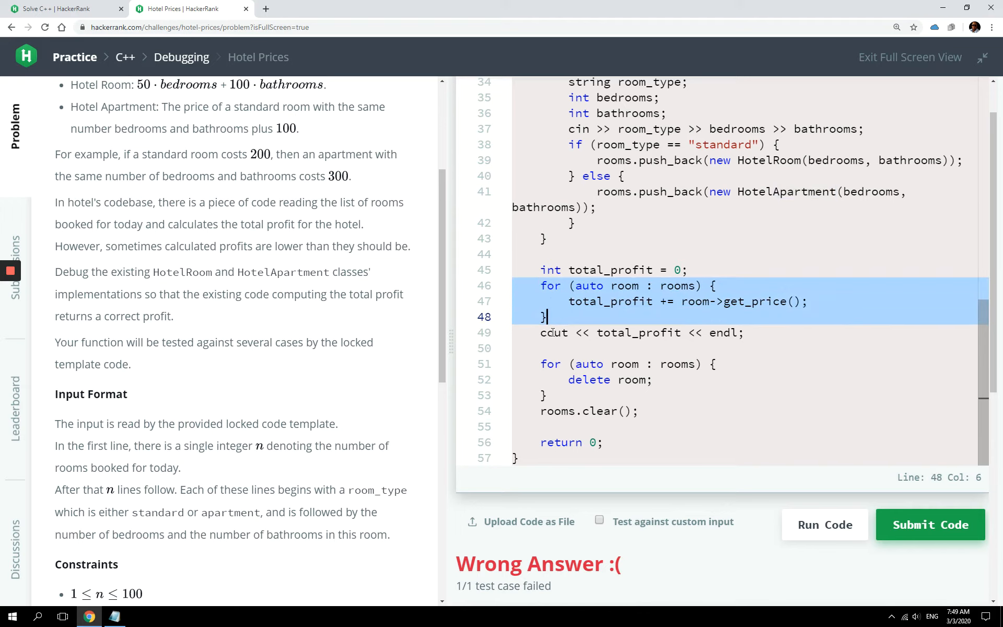
{"action": "left_click", "coordinate": [604, 301]}
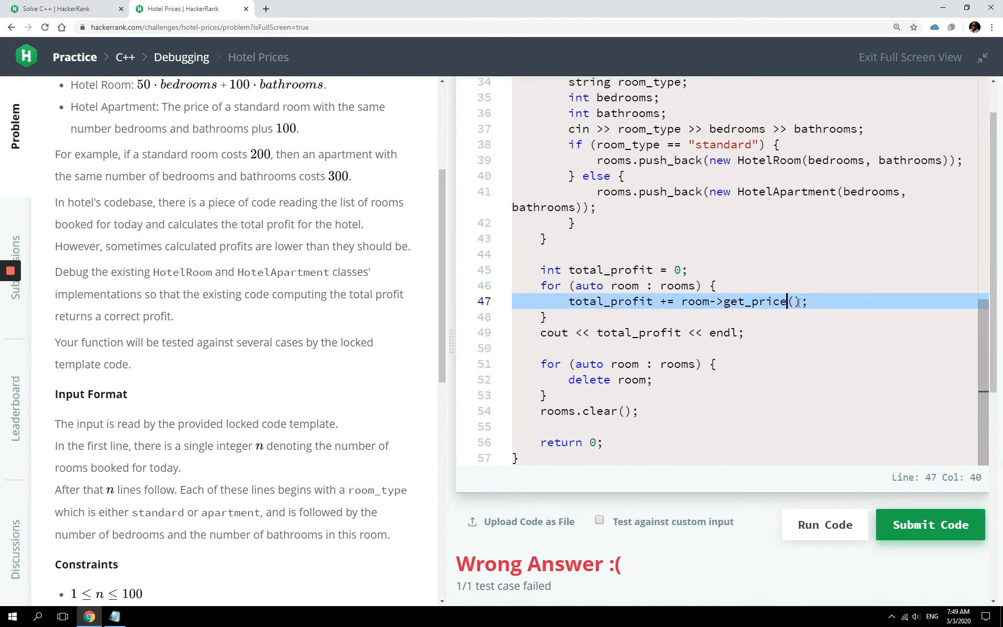
{"action": "scroll", "scroll_direction": "up", "scroll_amount": 3}
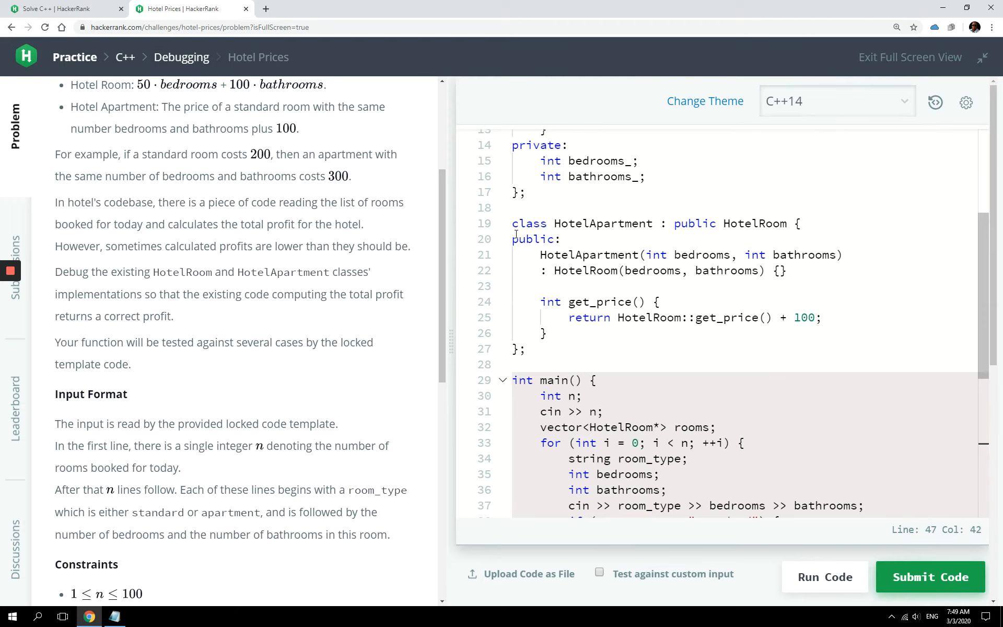
{"action": "left_click", "coordinate": [548, 333]}
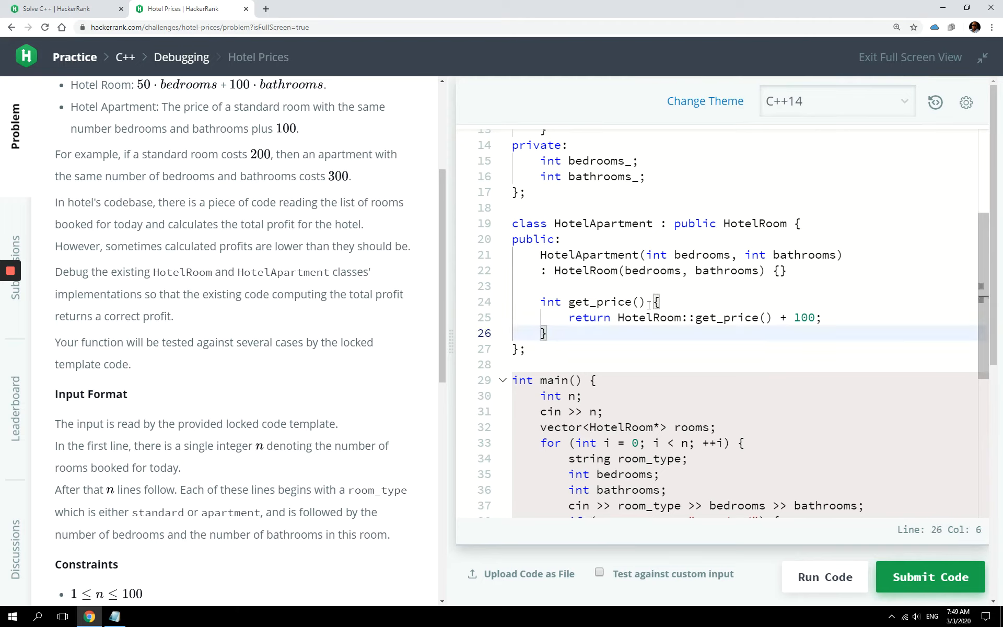
{"action": "double_click", "coordinate": [607, 301]}
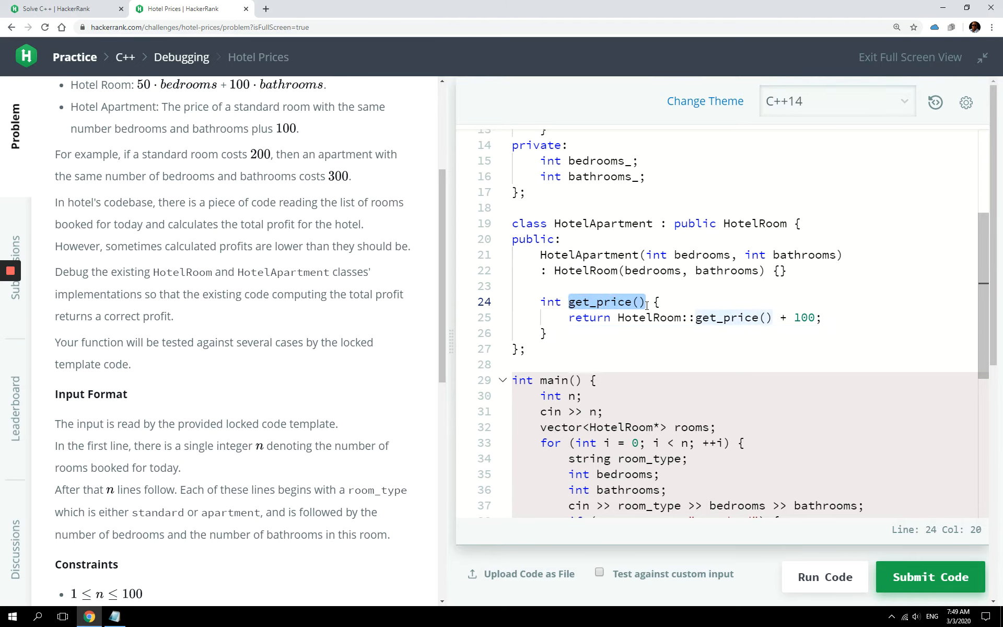
{"action": "scroll", "scroll_direction": "up", "scroll_amount": 3}
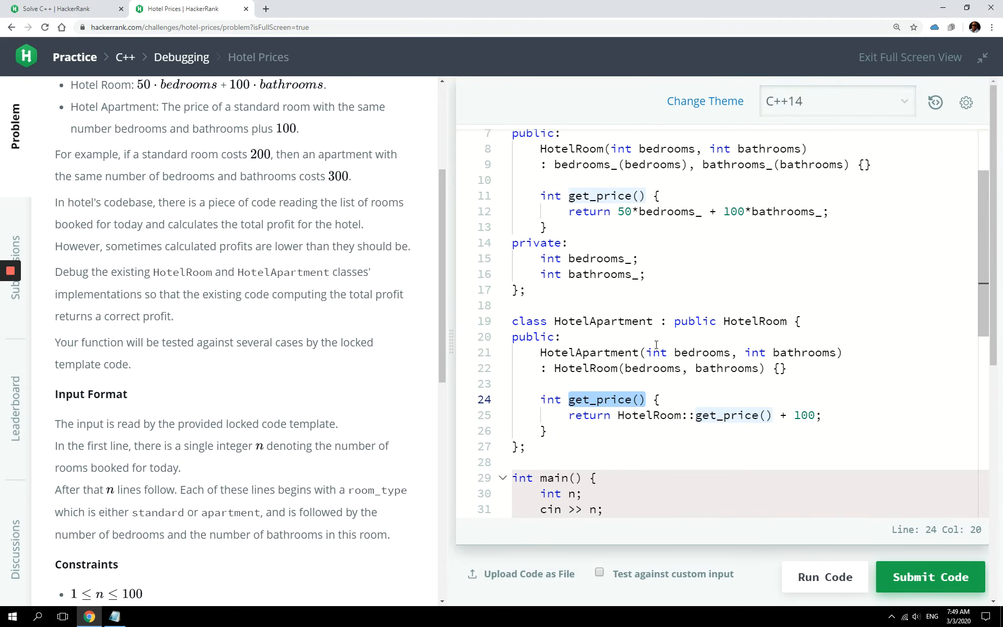
{"action": "left_click", "coordinate": [544, 226]}
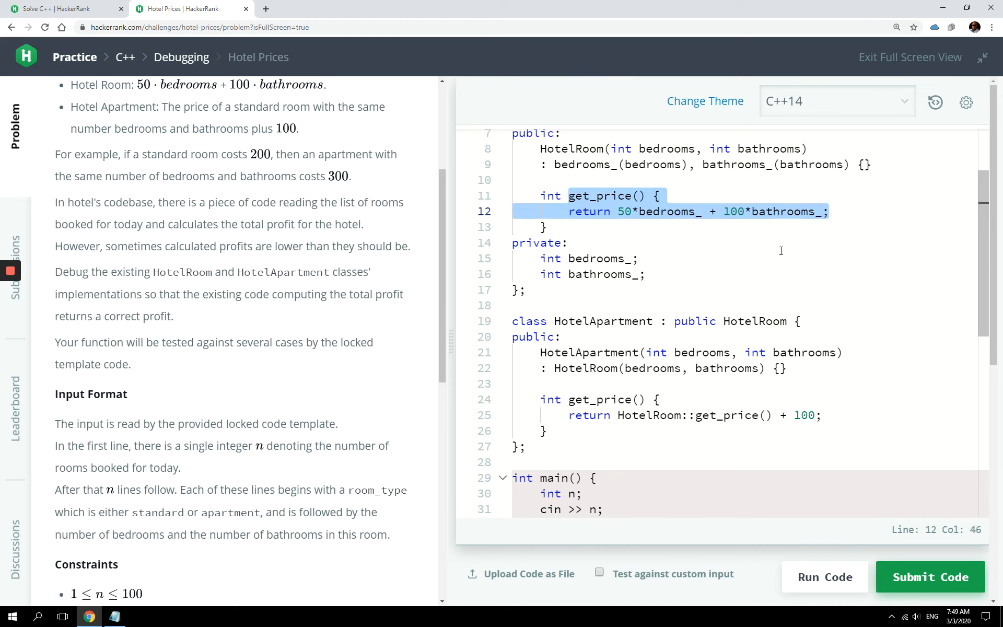
{"action": "mouse_move", "coordinate": [644, 197]}
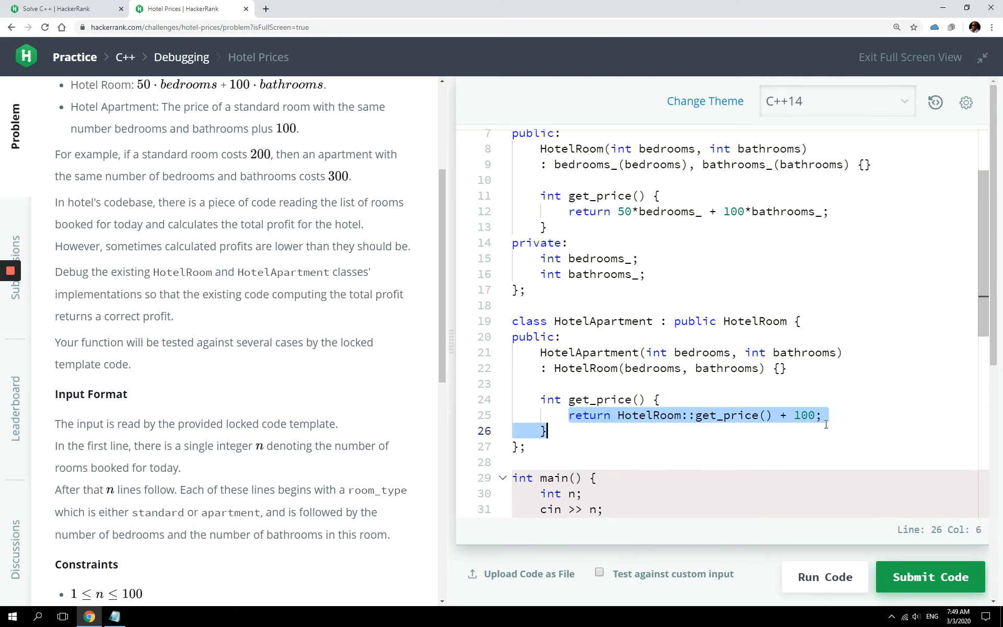
{"action": "left_click", "coordinate": [789, 427]}
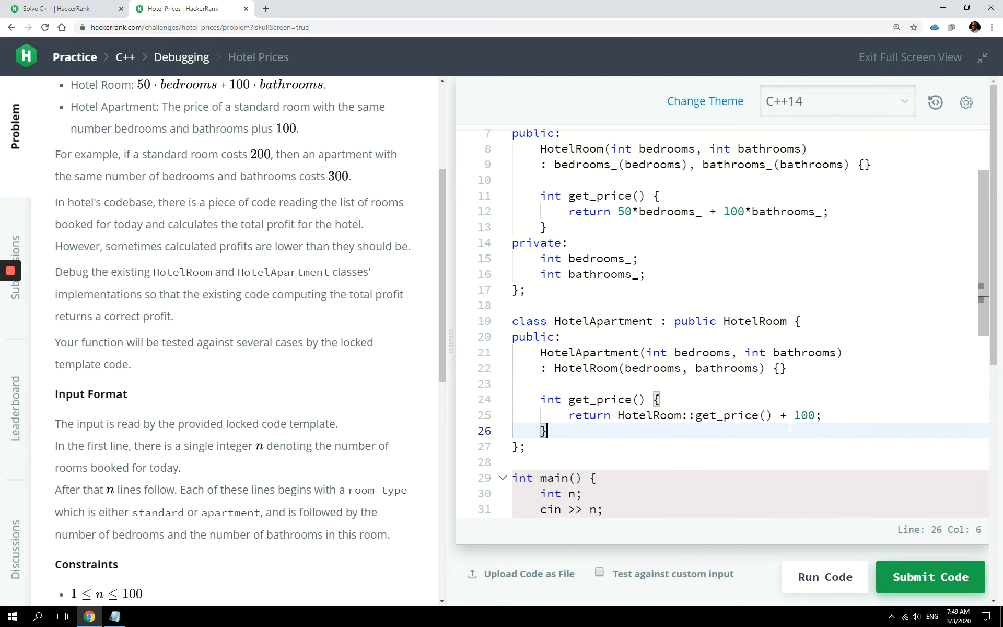
{"action": "scroll", "scroll_direction": "up", "scroll_amount": 3}
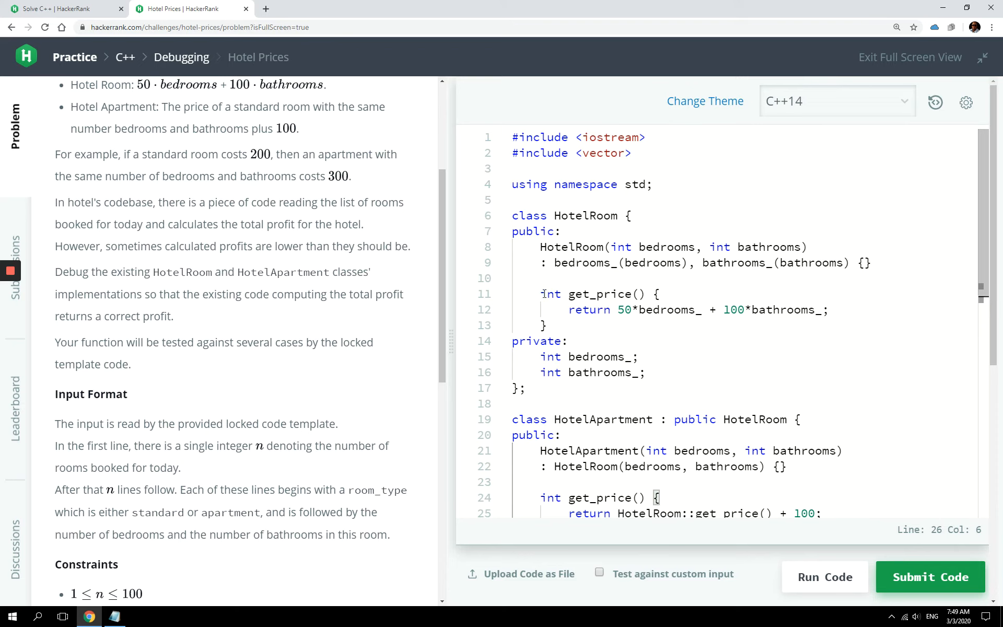
Add 'virtual' before HotelRoom's get_price and mark HotelApartment's get_price override.
{"action": "type", "text": "vir"}
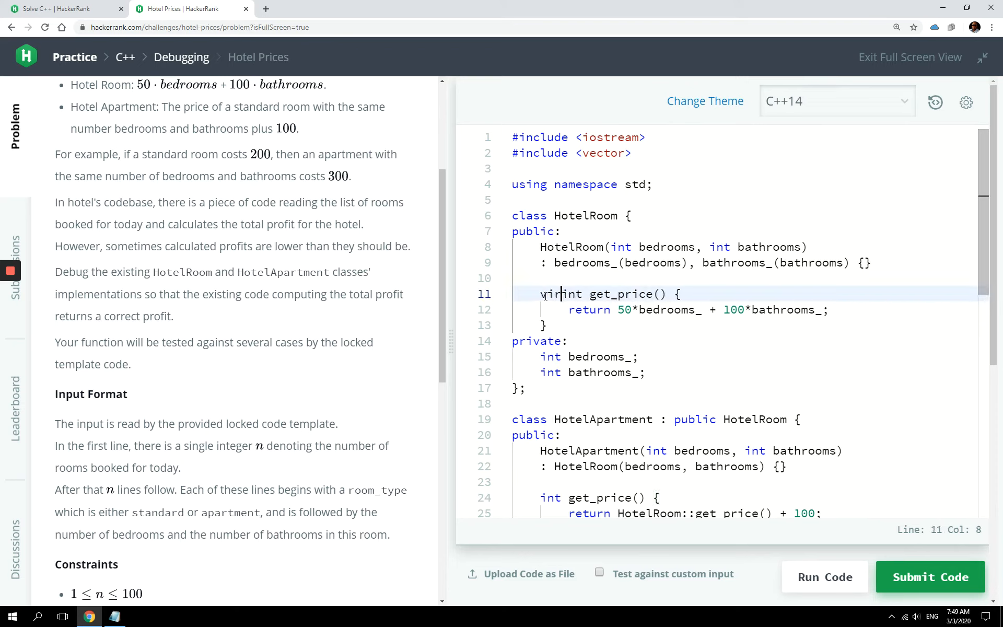
{"action": "type", "text": "tual"}
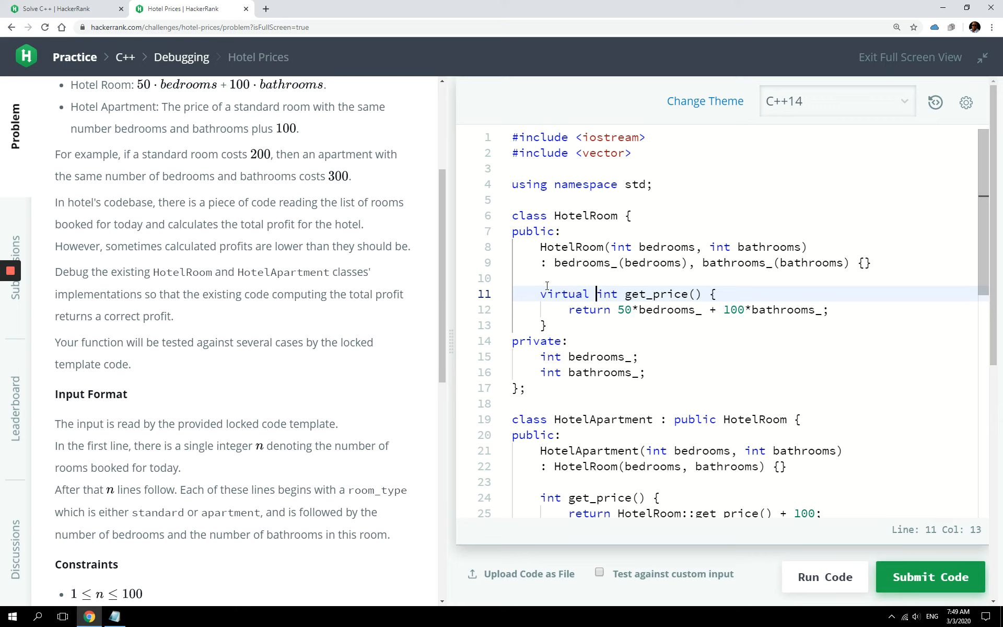
{"action": "left_click", "coordinate": [544, 325]}
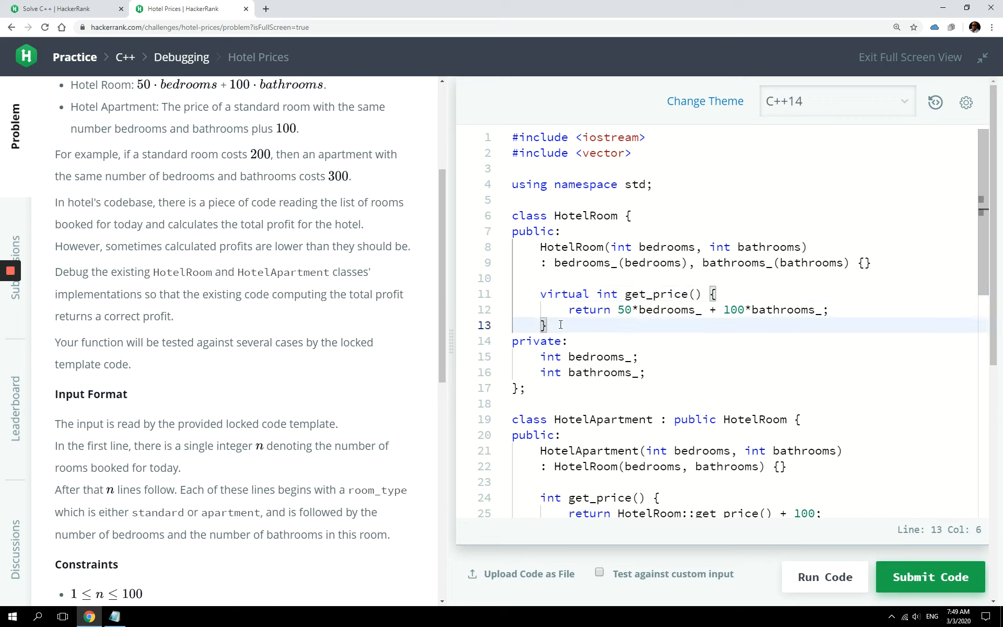
{"action": "mouse_move", "coordinate": [624, 294]}
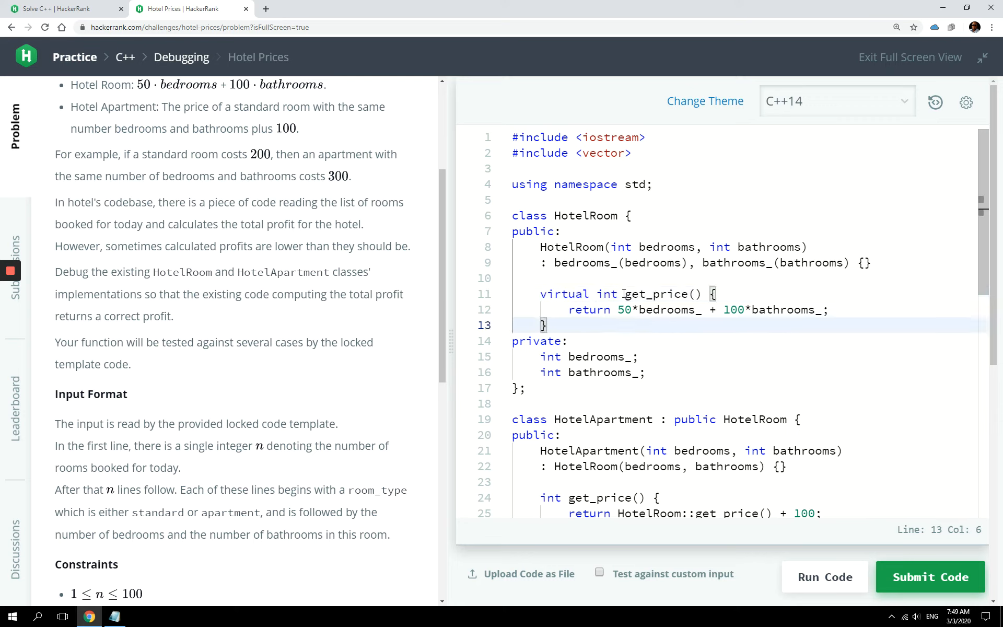
{"action": "double_click", "coordinate": [663, 294]}
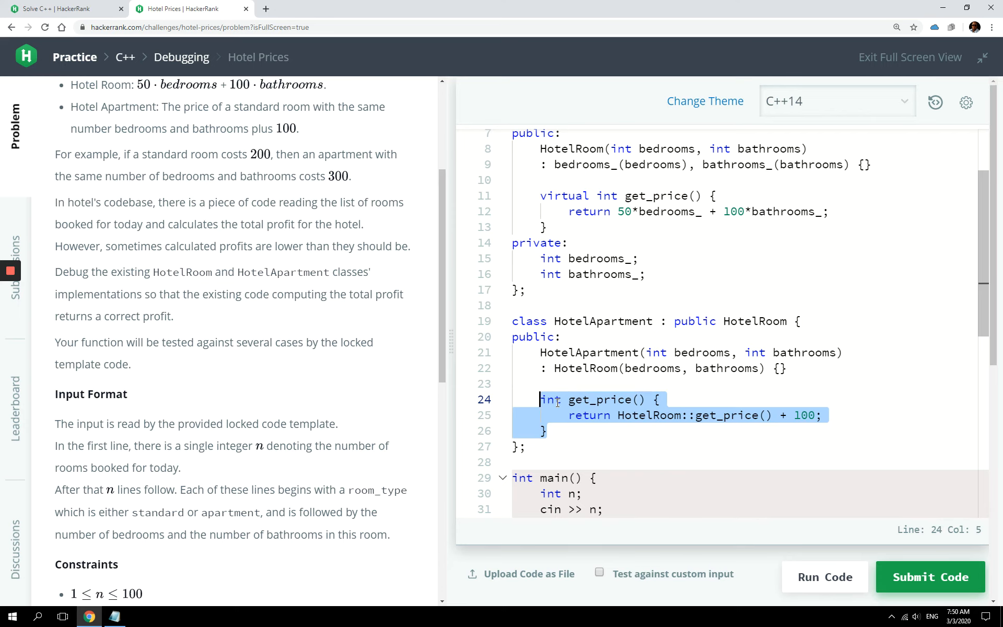
{"action": "scroll", "scroll_direction": "up", "scroll_amount": 3}
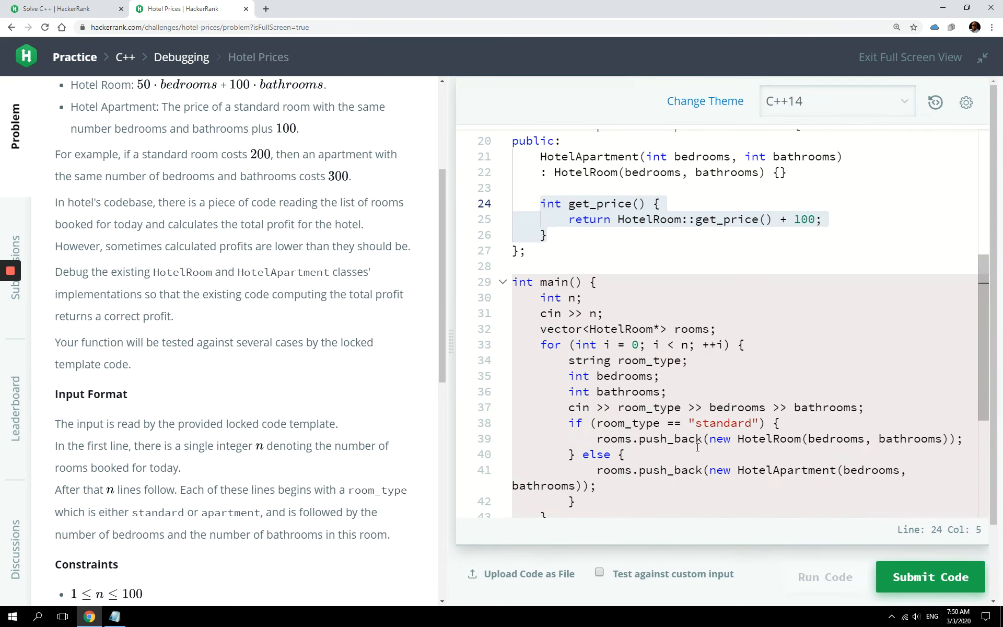
Run the code, review main's get_price call and the new virtual keyword, and run again.
{"action": "left_click", "coordinate": [824, 576]}
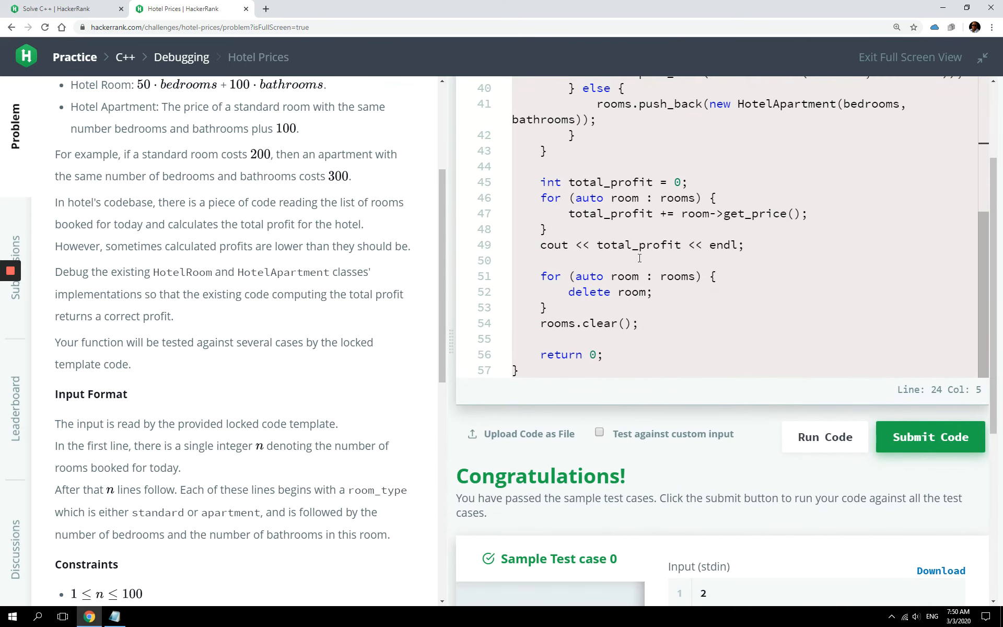
{"action": "left_click", "coordinate": [693, 213]}
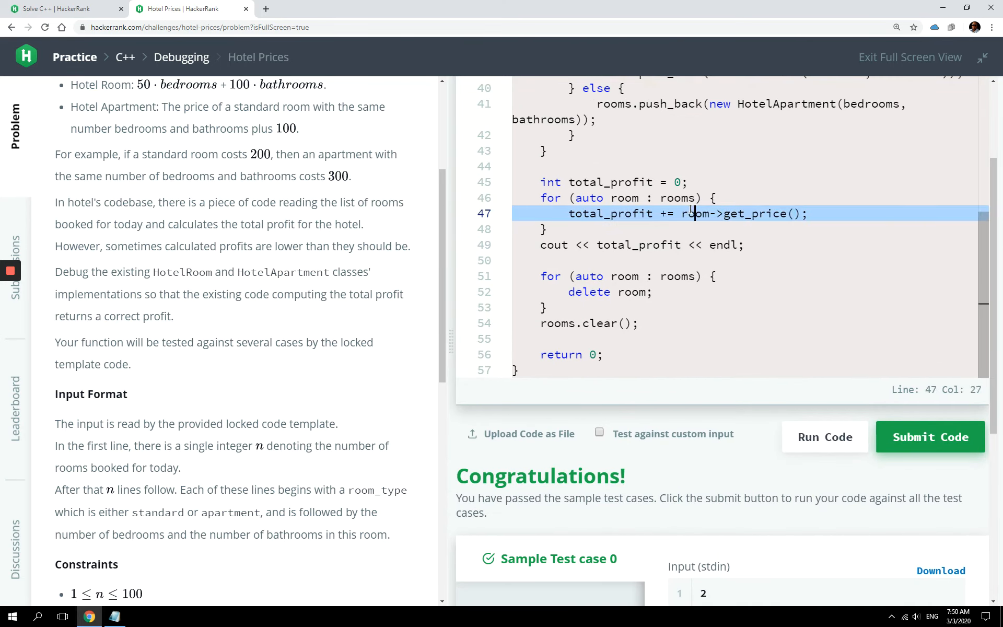
{"action": "scroll", "scroll_direction": "up", "scroll_amount": 3}
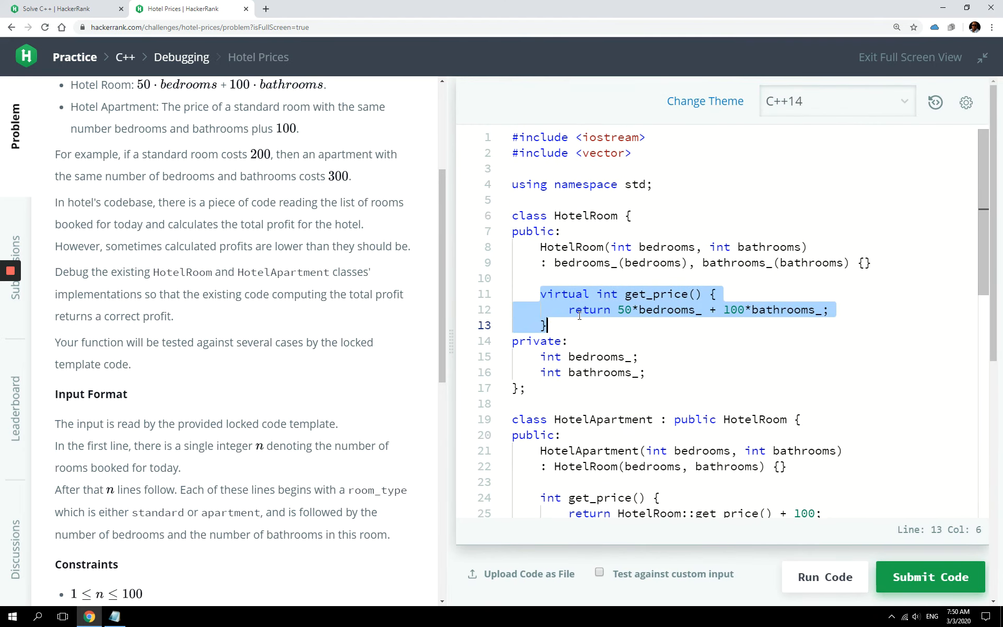
{"action": "scroll", "scroll_direction": "down", "scroll_amount": 3}
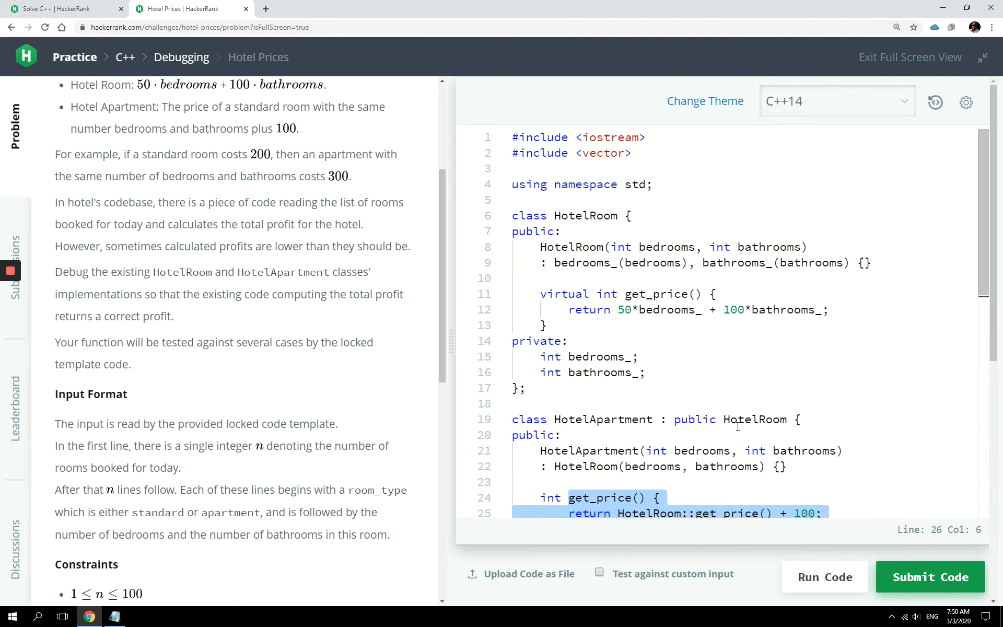
{"action": "double_click", "coordinate": [564, 294]}
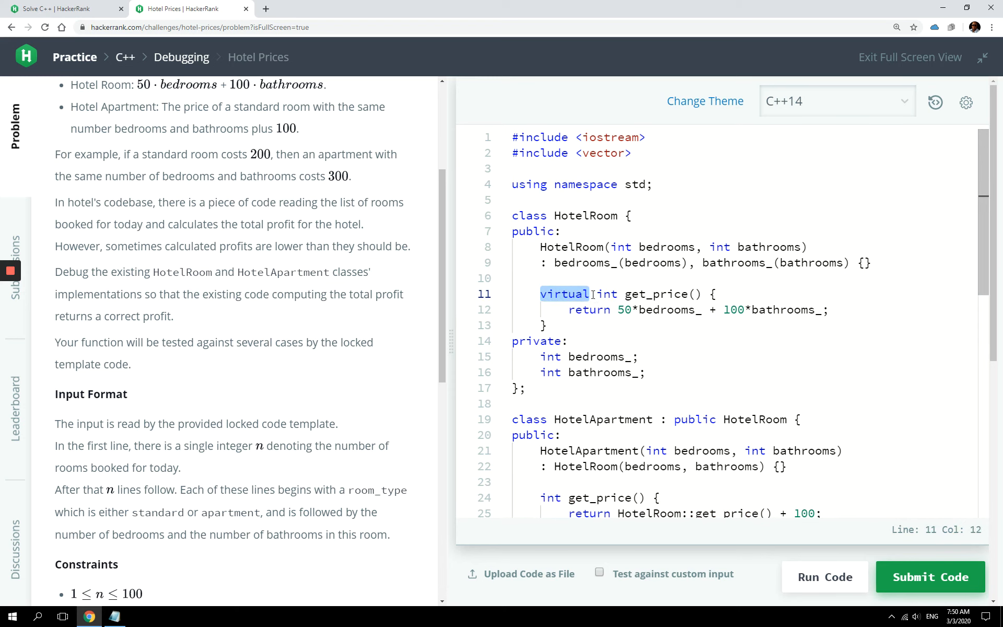
{"action": "left_click", "coordinate": [823, 576]}
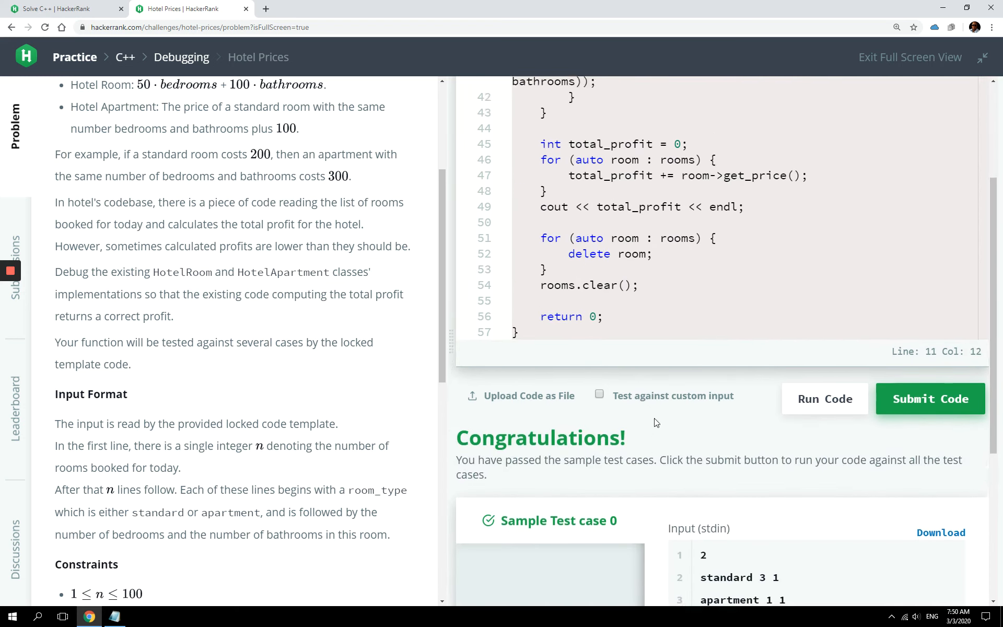
{"action": "scroll", "scroll_direction": "up", "scroll_amount": 3}
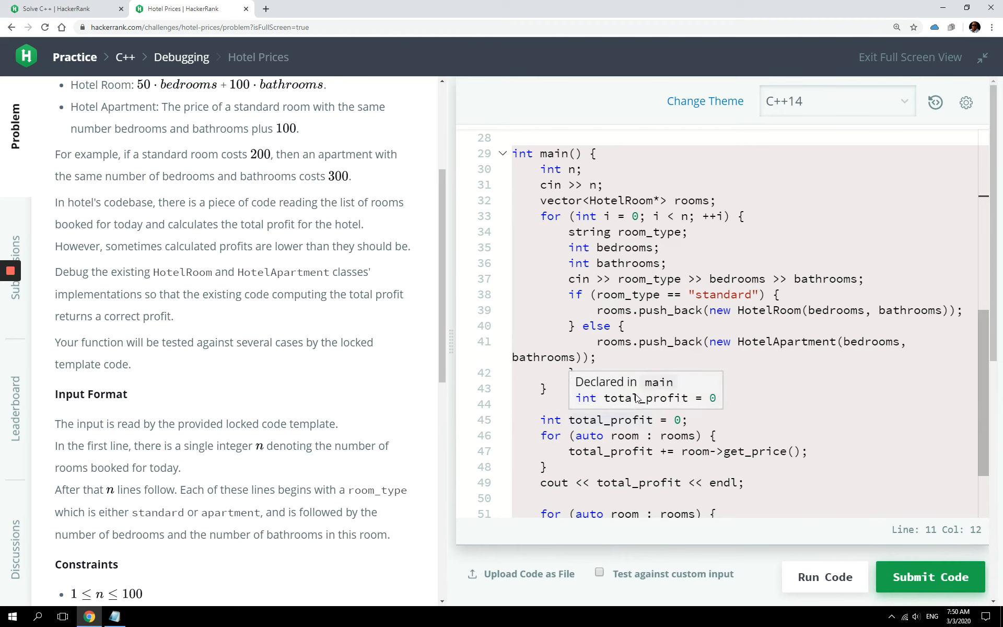
{"action": "scroll", "scroll_direction": "up", "scroll_amount": 3}
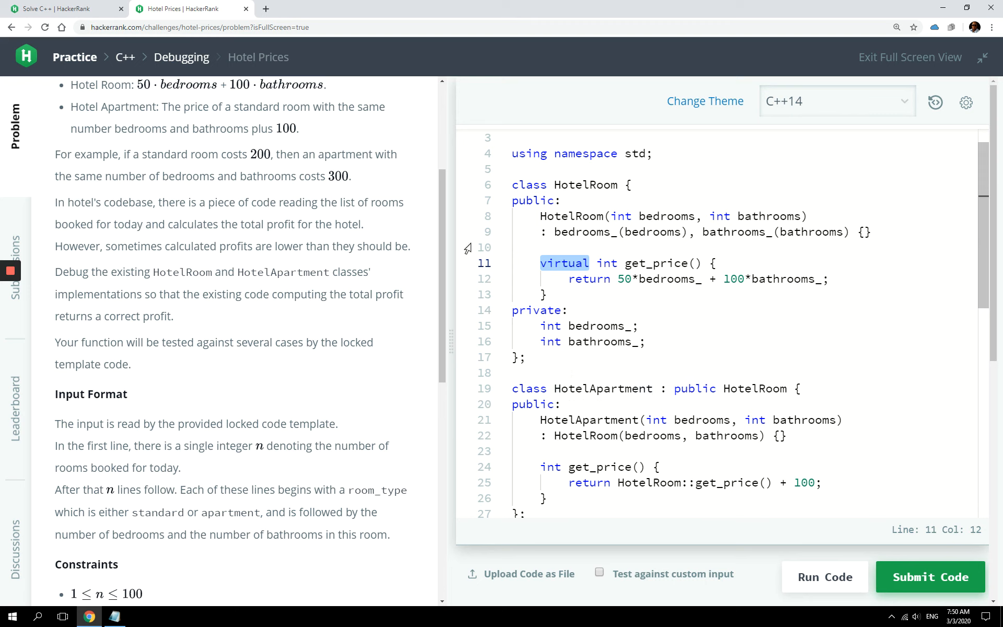
{"action": "scroll", "scroll_direction": "down", "scroll_amount": 3}
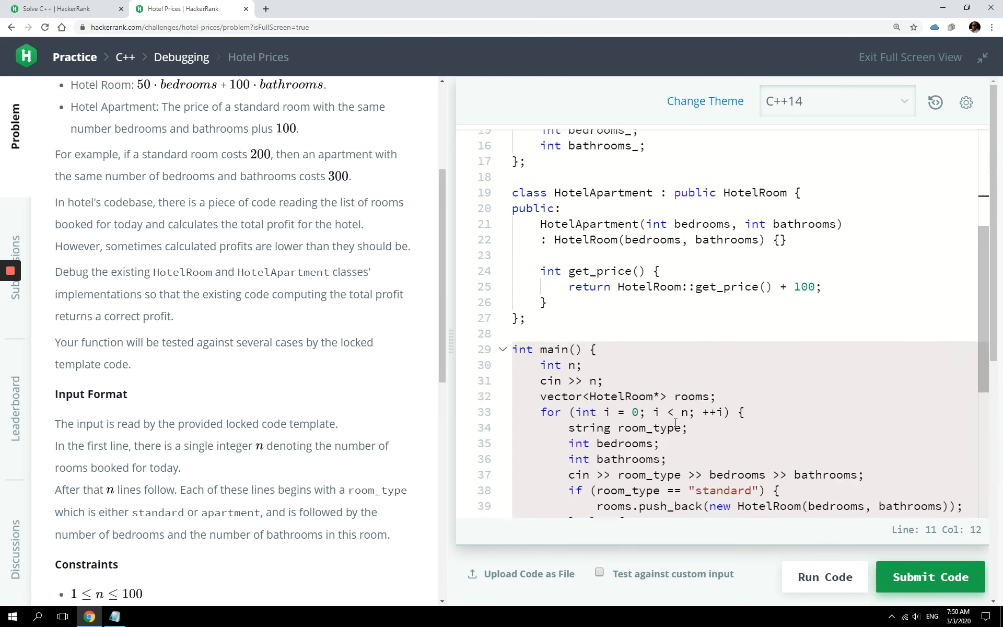
{"action": "left_click", "coordinate": [824, 577]}
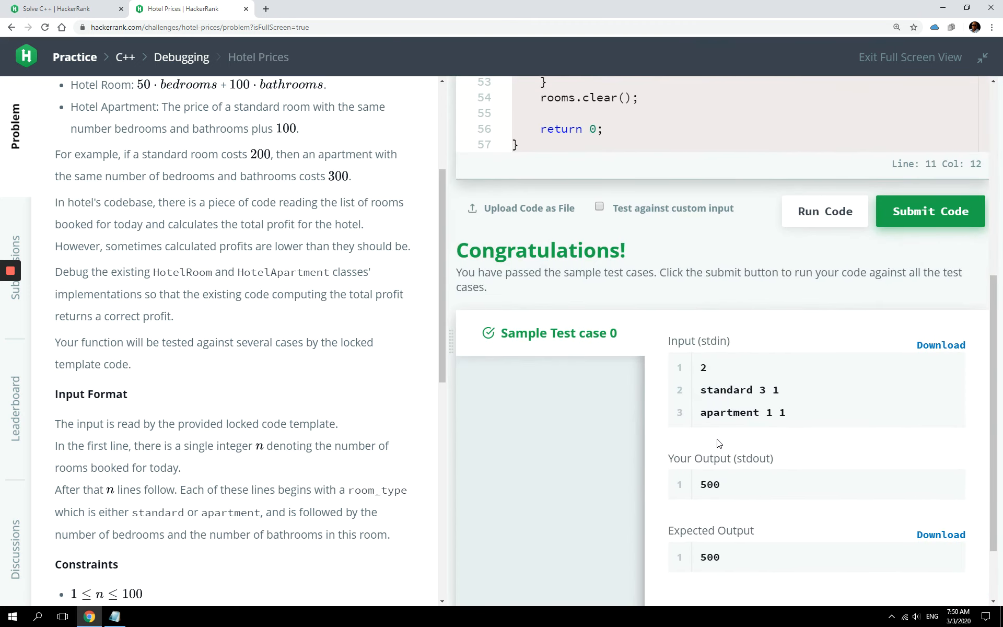
{"action": "mouse_move", "coordinate": [826, 252]}
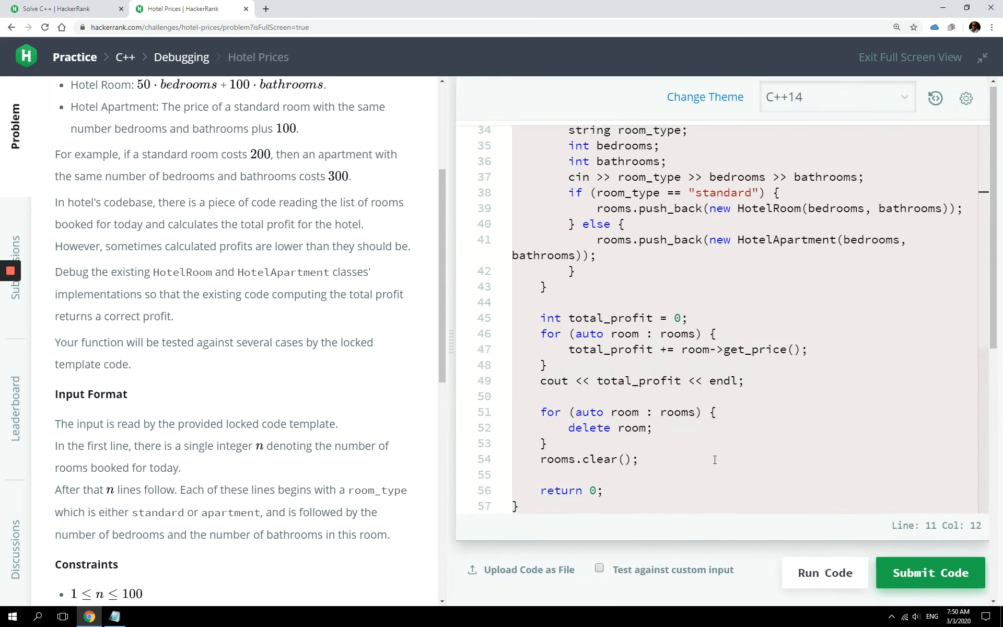
{"action": "scroll", "scroll_direction": "up", "scroll_amount": 3}
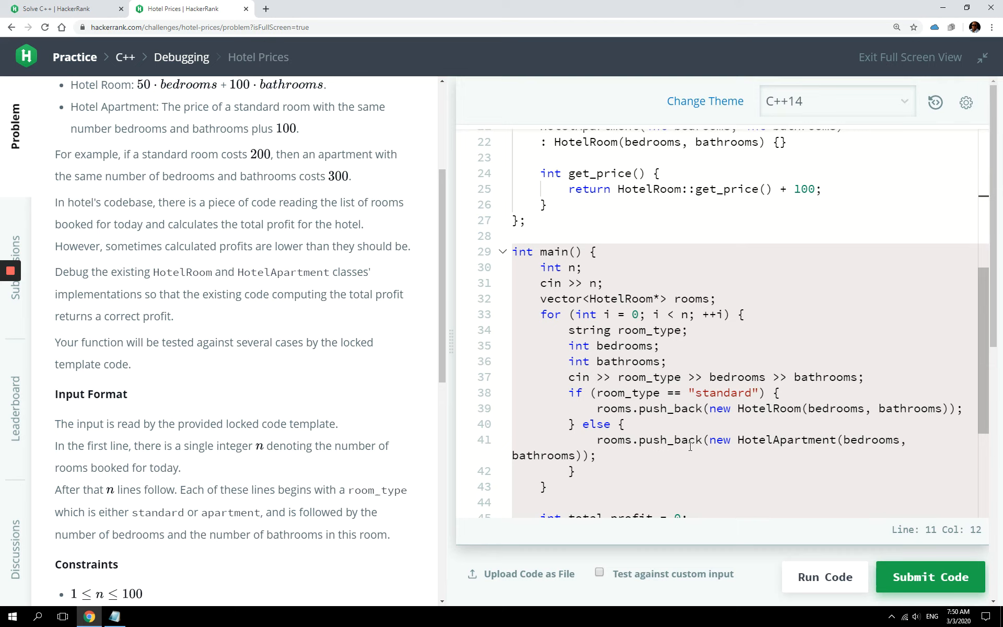